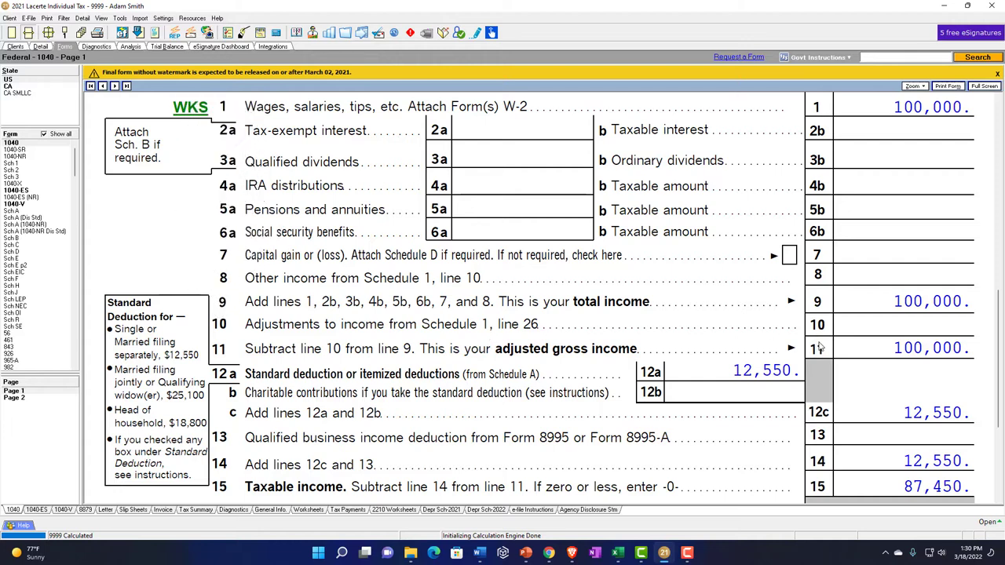
mouse_move(326, 392)
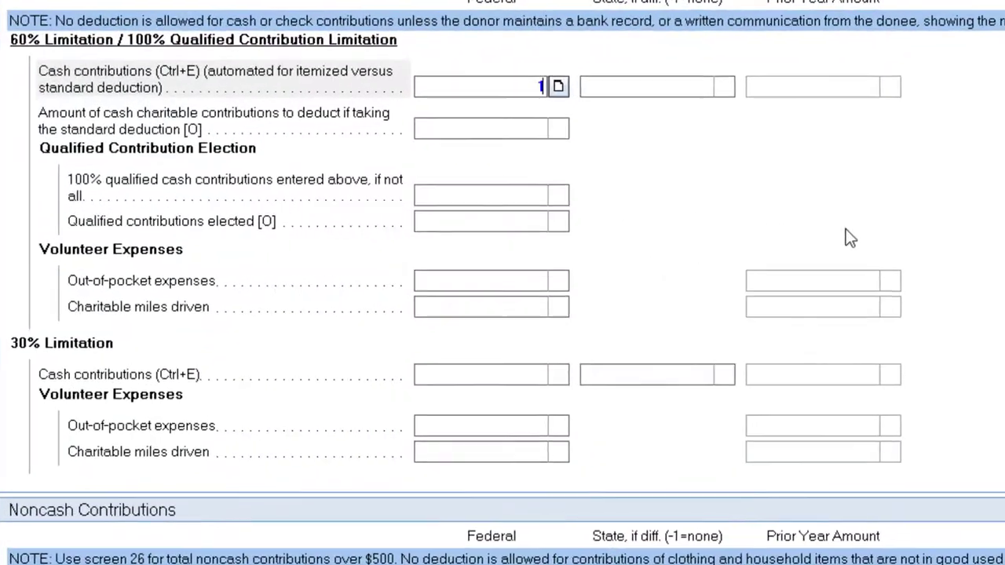
Enter 10,000 of cash charitable contributions and move to the client's general information screen.
type("10000")
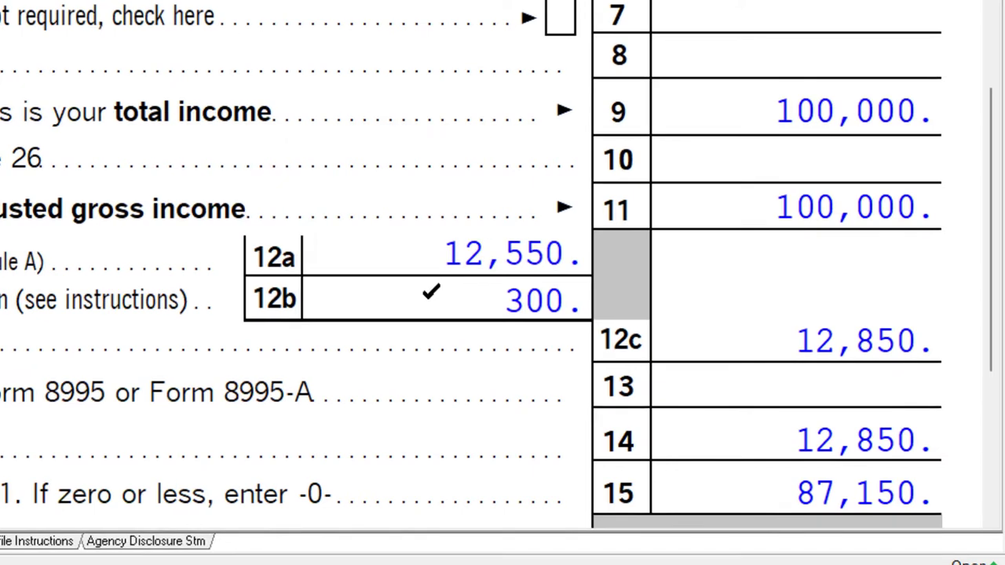
left_click(430, 298)
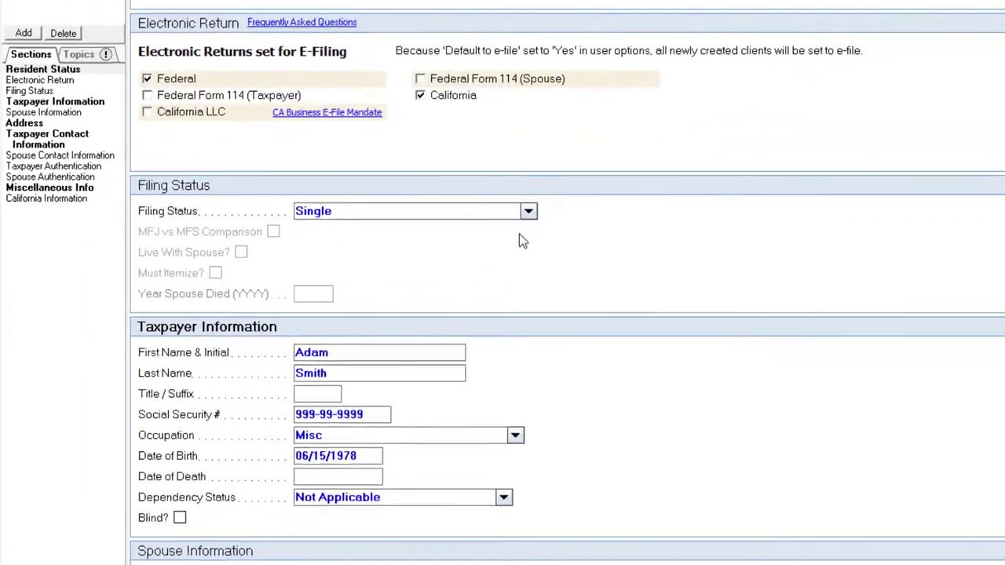
left_click(526, 210)
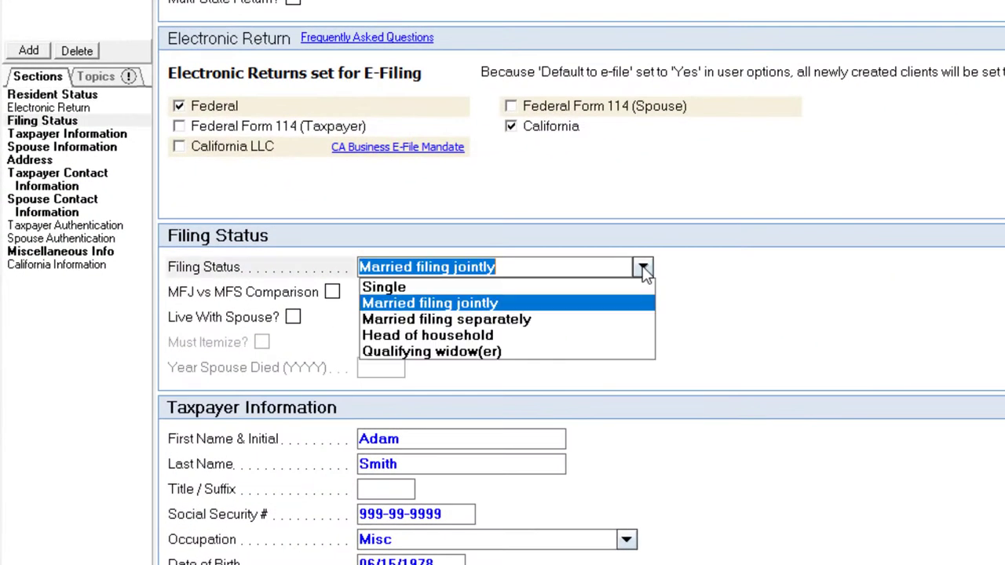
left_click(383, 286)
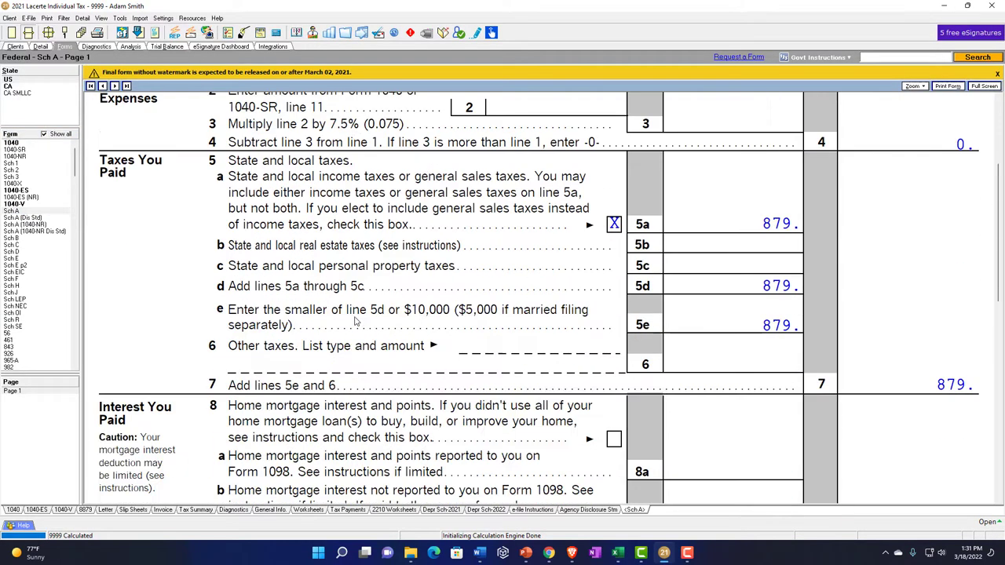
Scroll Schedule A down to the Gifts to Charity lines showing the 10,000 cash gift.
scroll("down", 3)
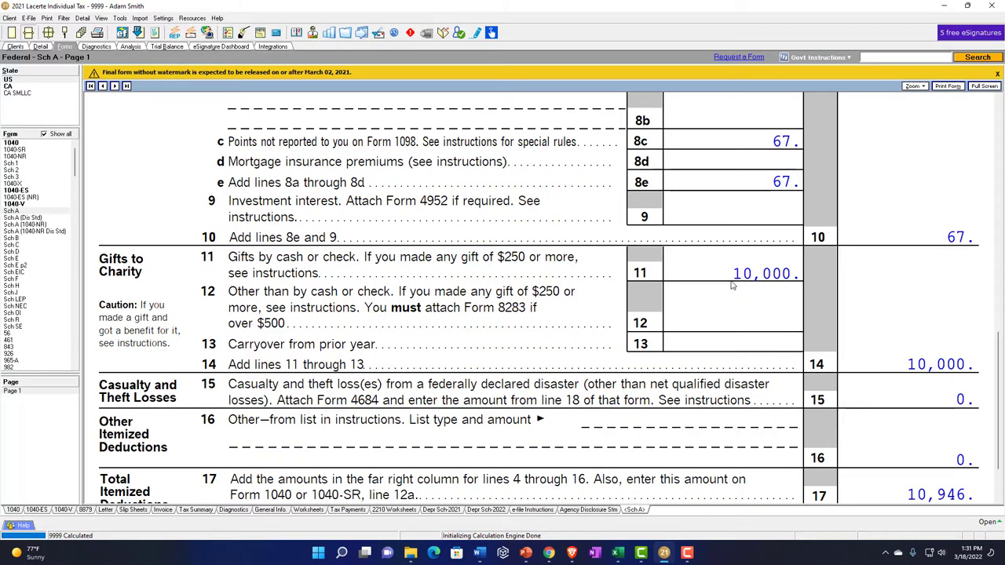
mouse_move(722, 301)
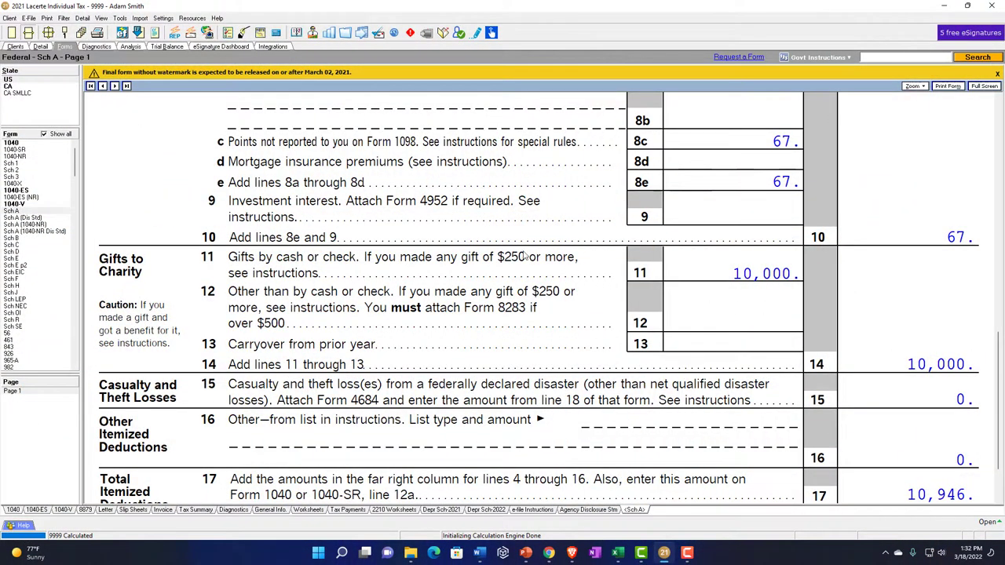
Go from the forms to the Itemized Deductions (Sch A) input screen.
left_click(41, 47)
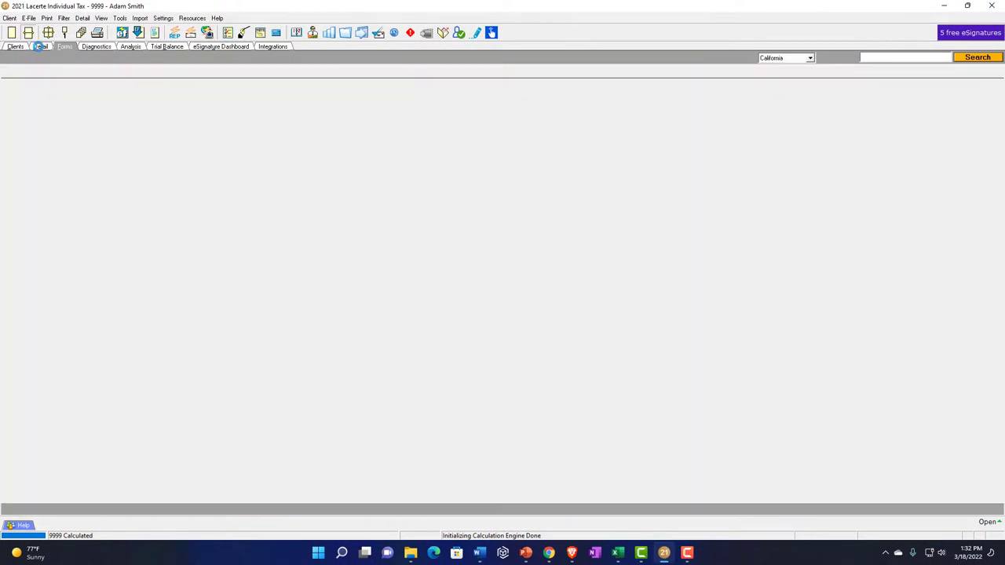
left_click(41, 47)
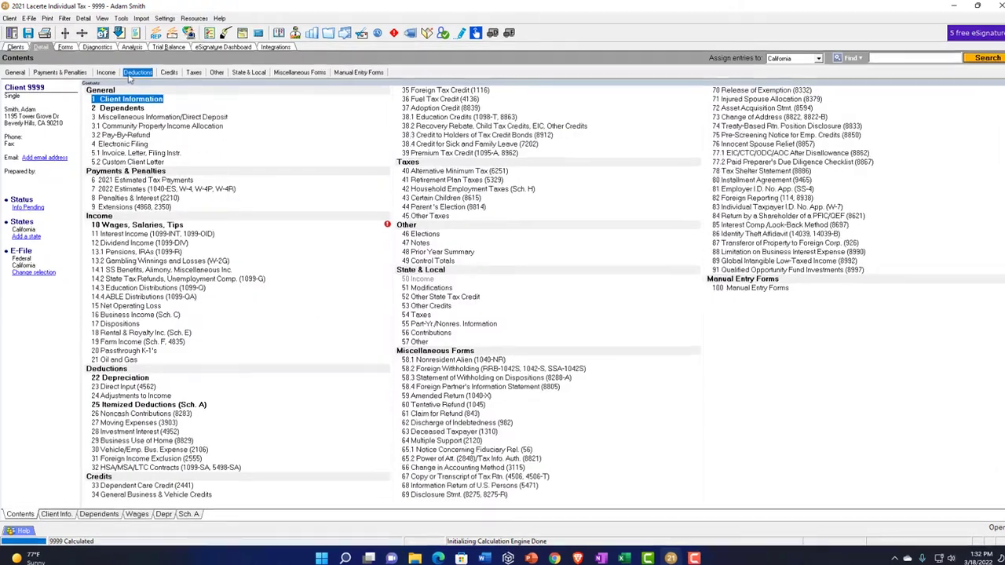
left_click(107, 72)
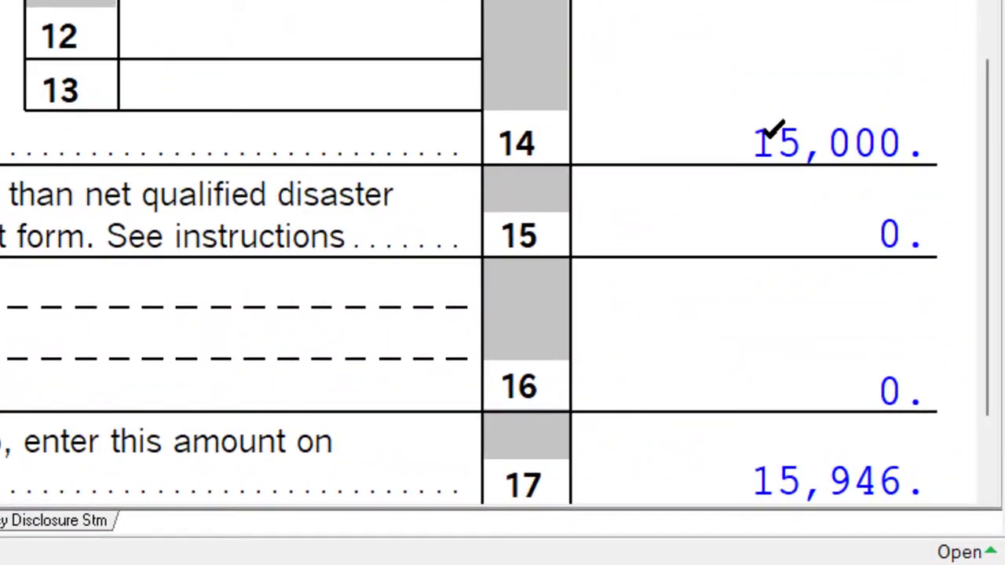
Raise cash contributions to 15,000 and review Schedule A lines 11–17 totaling 15,879.
scroll("down", 3)
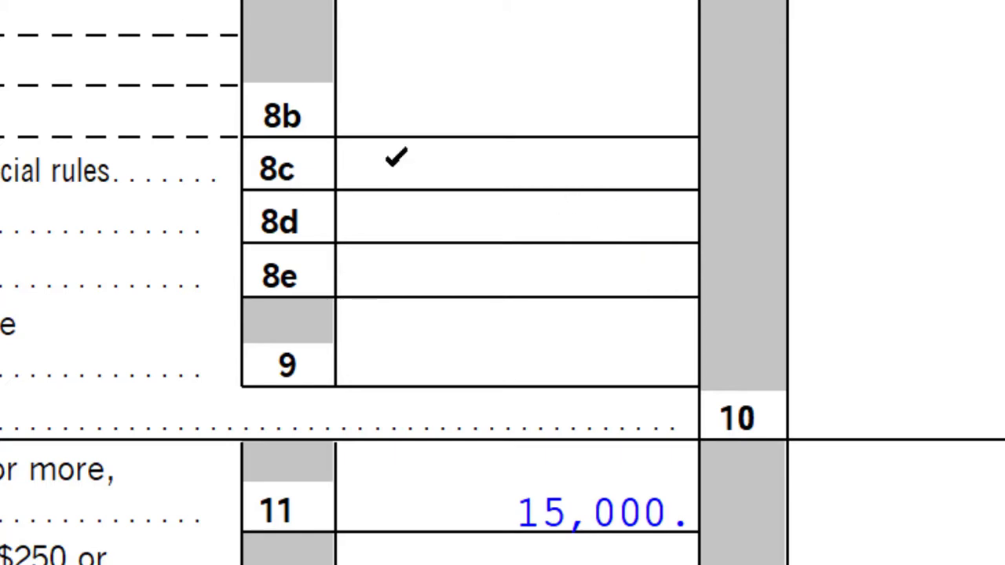
scroll("down", 3)
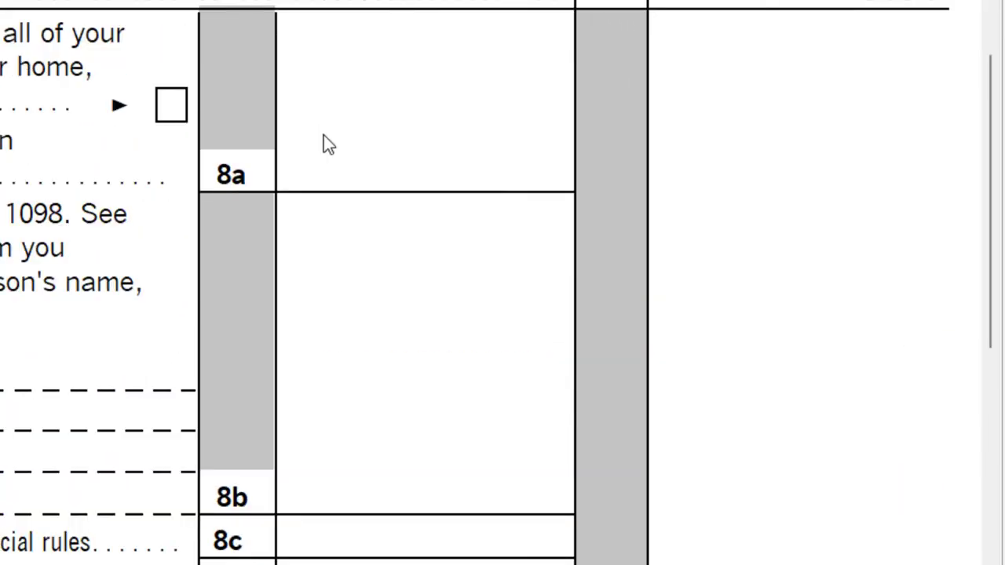
scroll("down", 3)
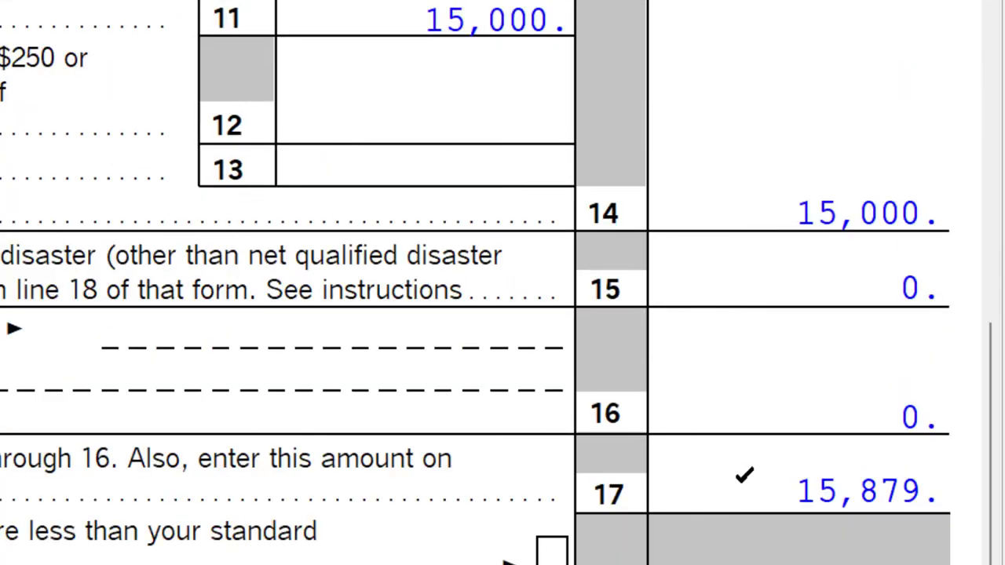
scroll("up", 3)
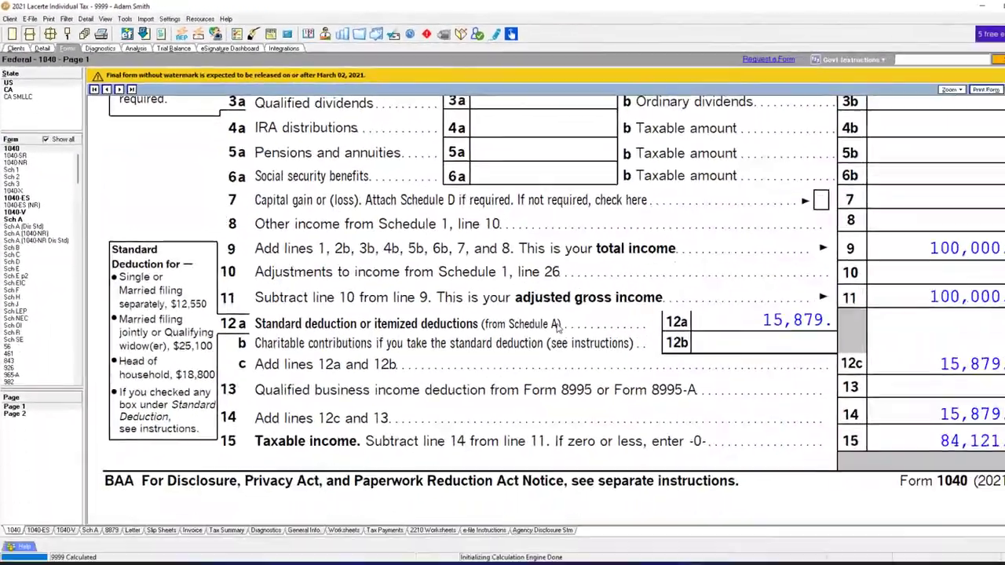
Switch from Form 1040 over to the Excel tax formula workbook.
left_click(952, 88)
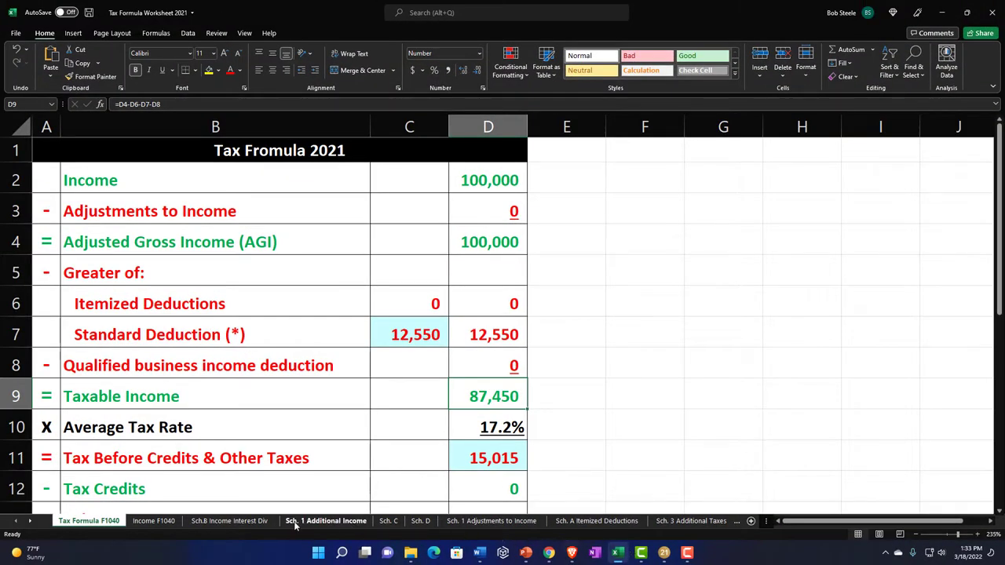
Review the Sch. A Itemized Deductions sheet and compare it with Lacerte's Schedule A.
left_click(596, 521)
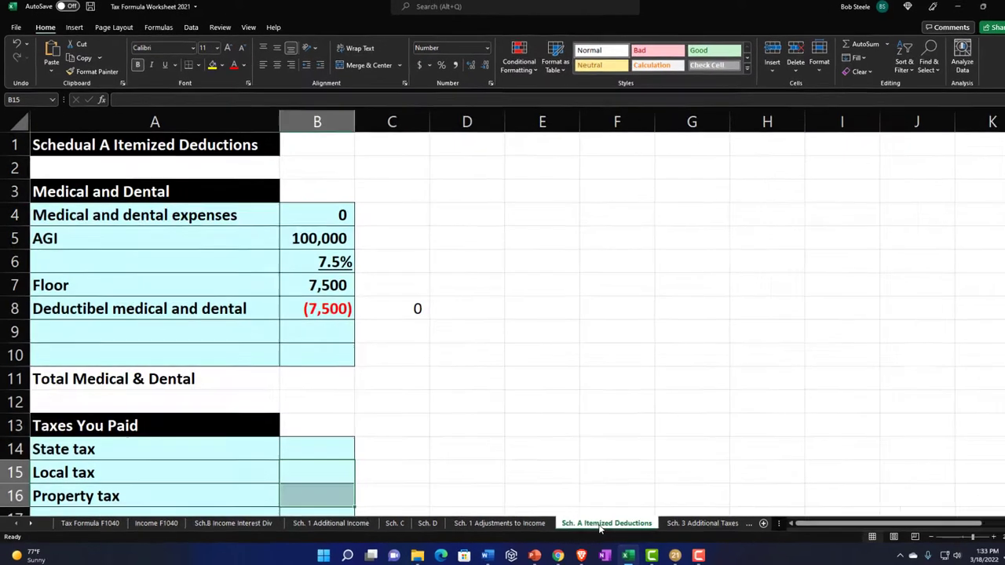
scroll("down", 3)
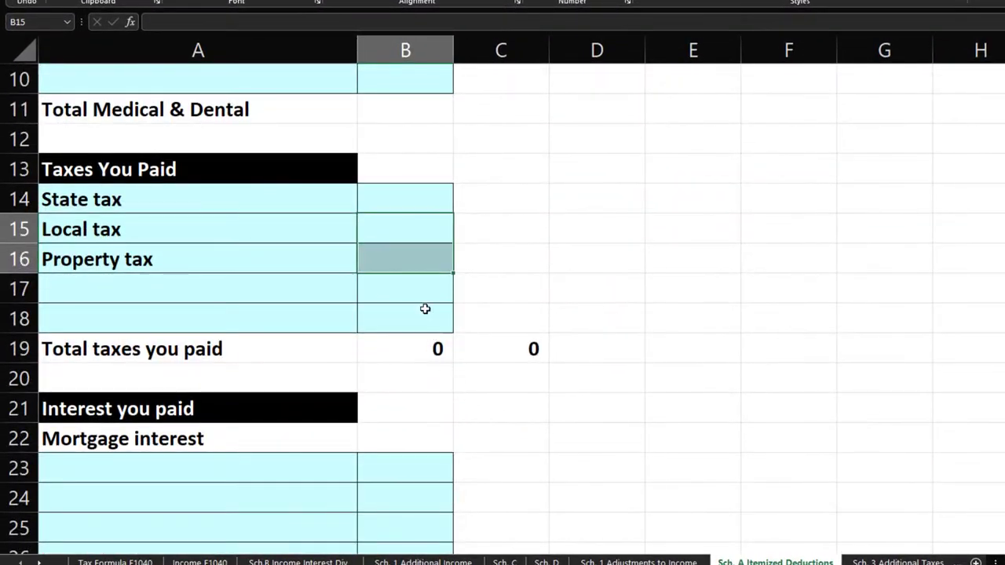
scroll("up", 3)
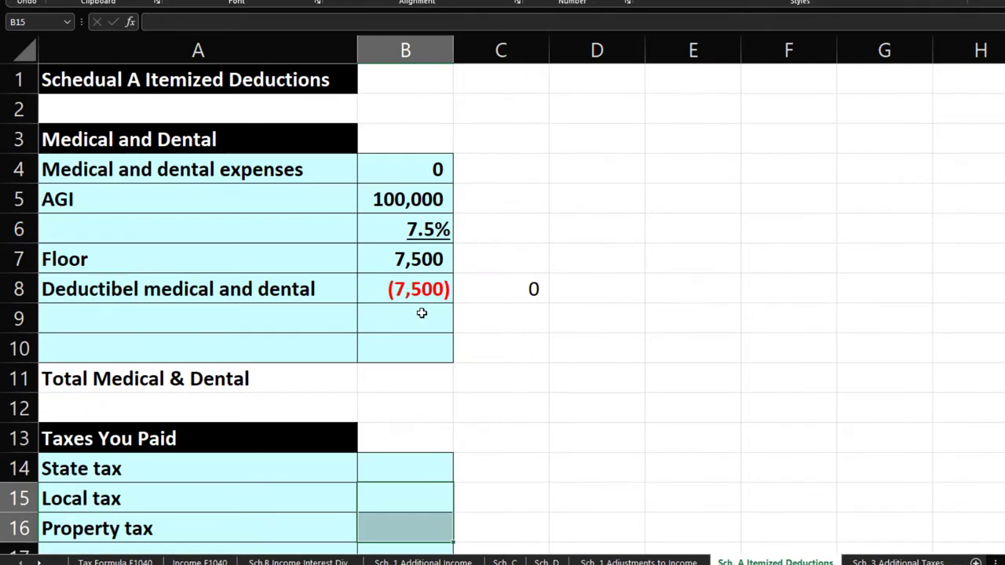
scroll("down", 3)
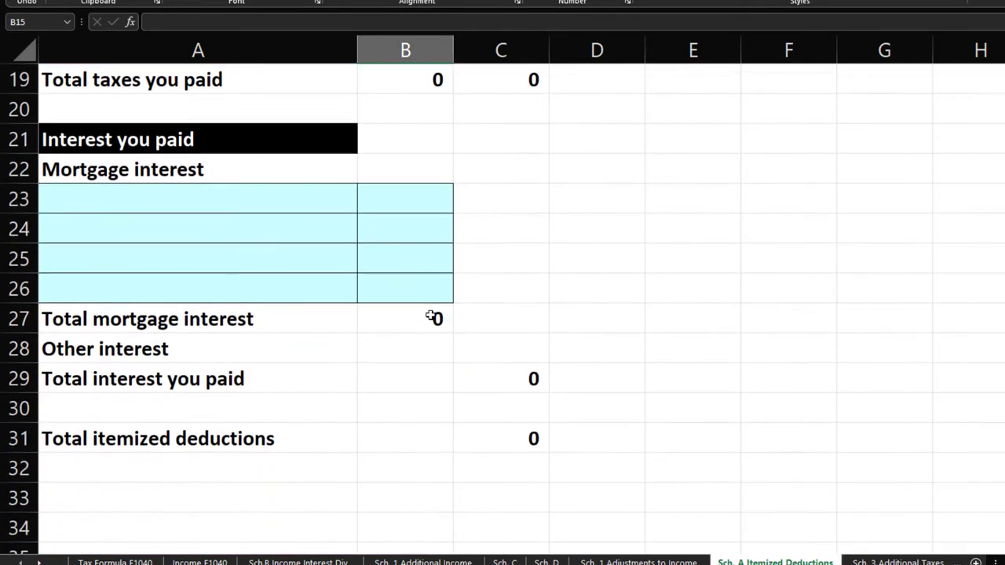
scroll("down", 3)
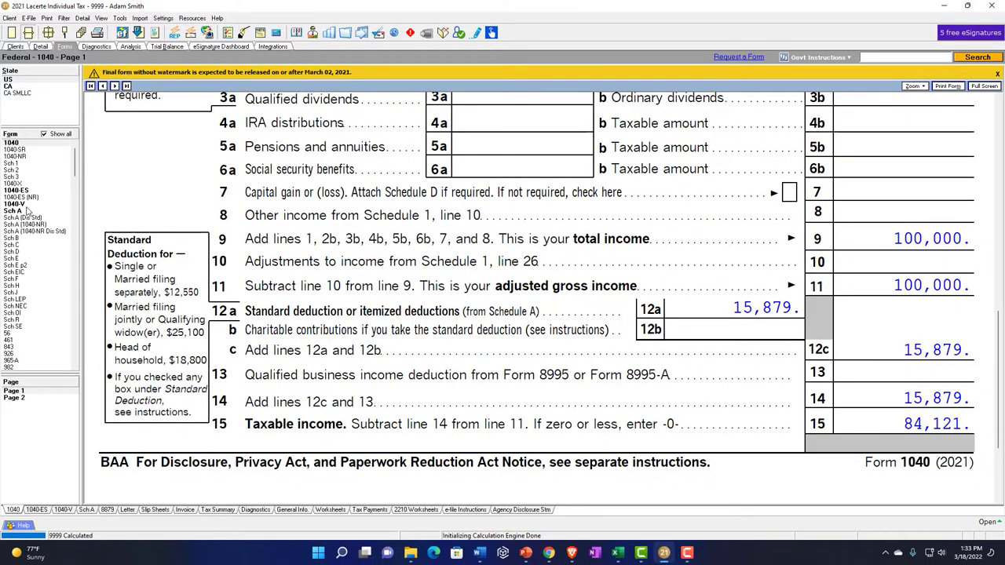
left_click(12, 210)
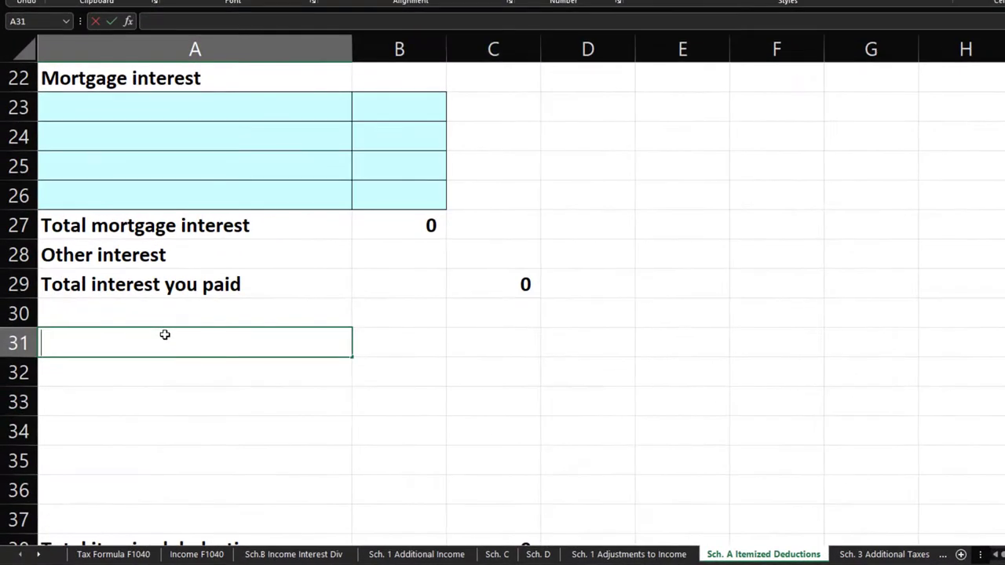
Add a 'Gifts to Charity' black section header with bordered, shaded entry rows below it.
type("Gifts to Charity")
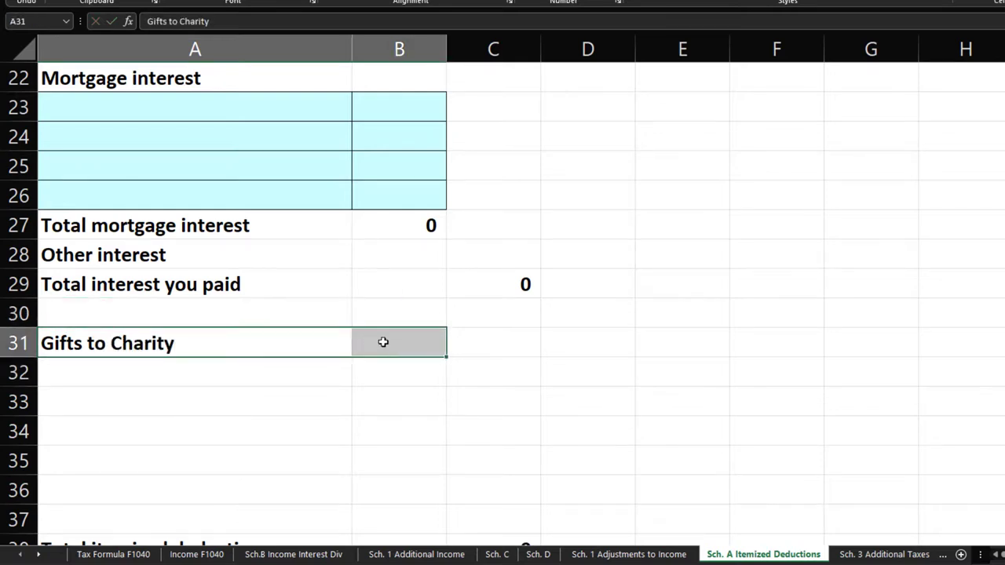
left_click(277, 13)
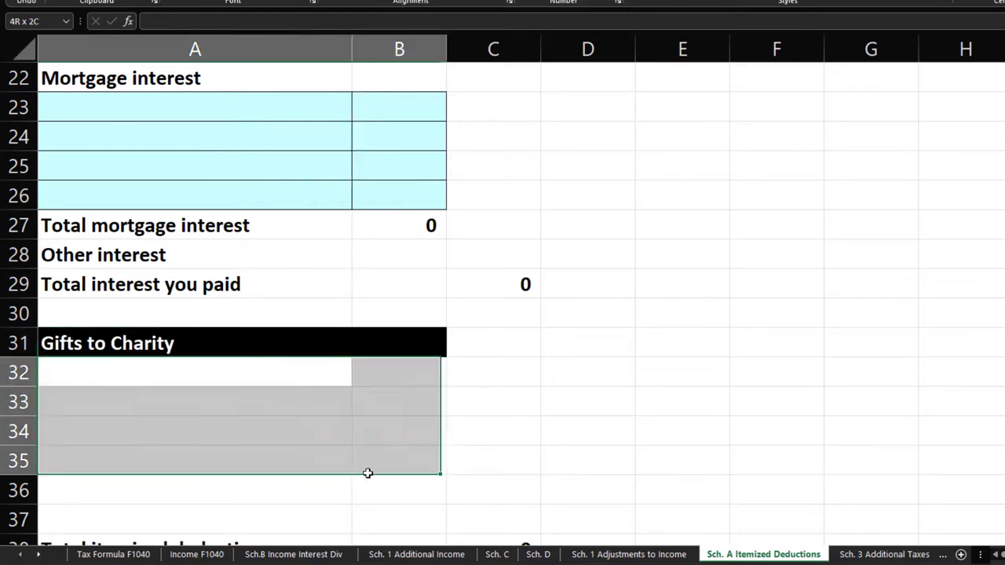
scroll("down", 3)
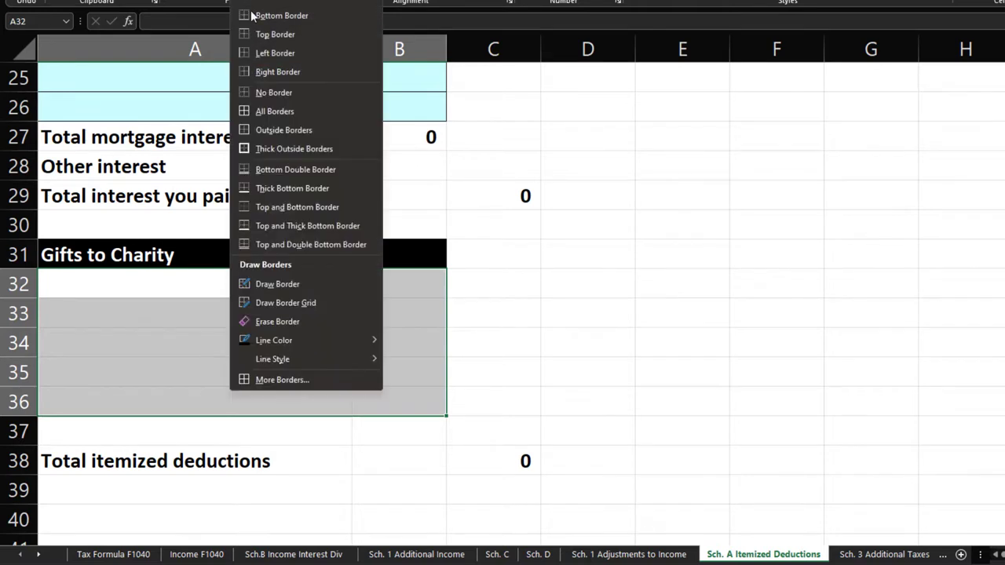
left_click(274, 110)
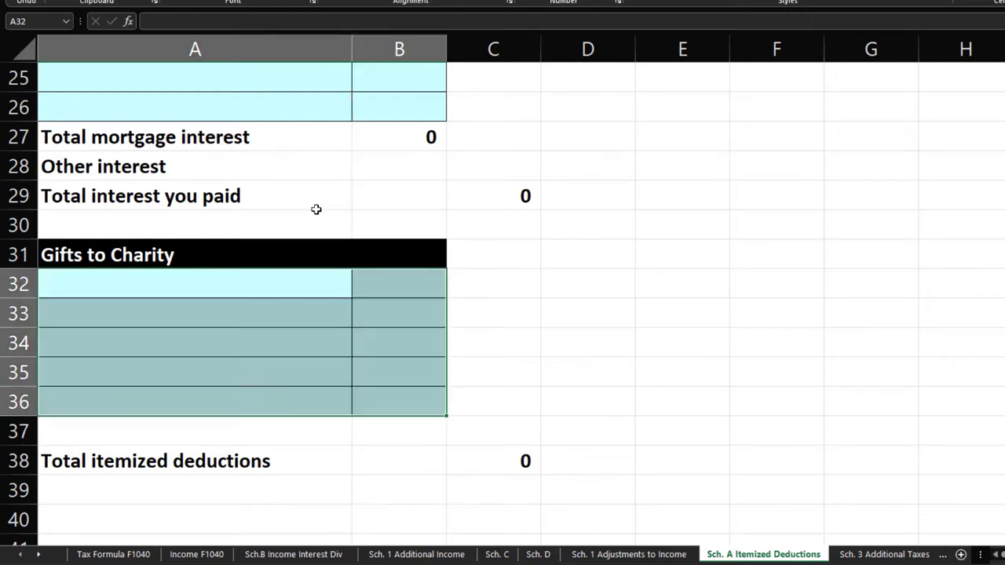
mouse_move(95, 441)
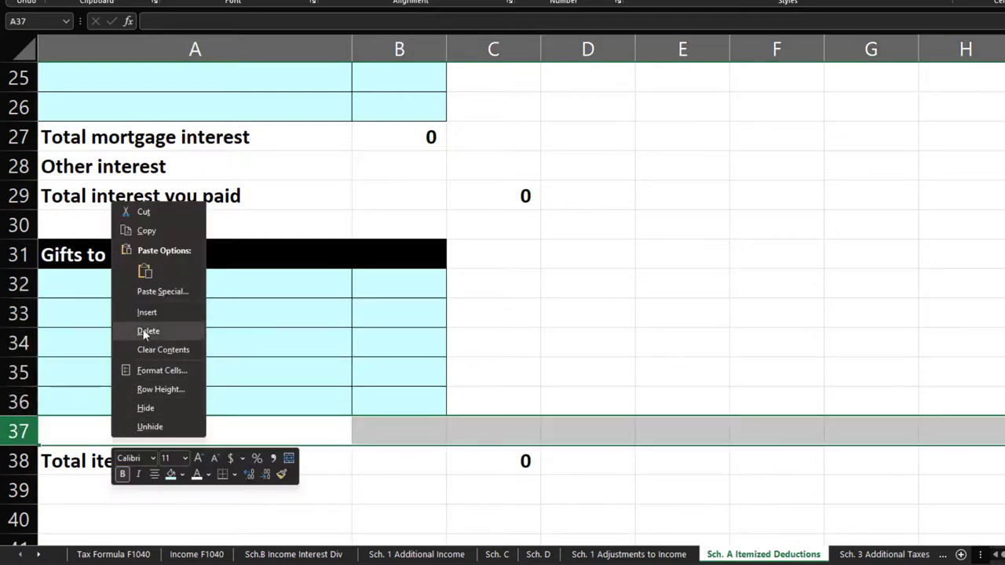
Insert extra rows and label the section's total row 'Total gifts to charity'.
left_click(148, 330)
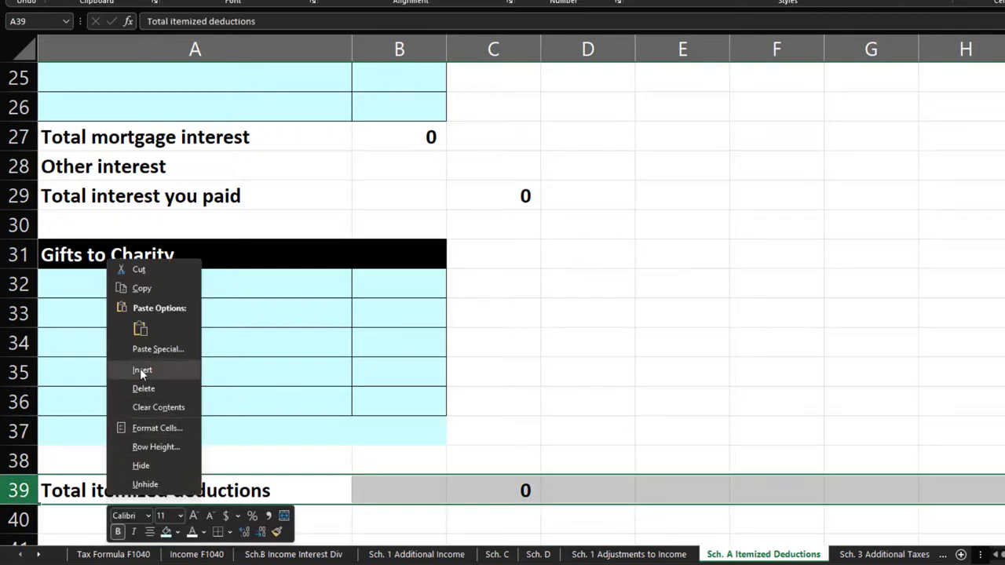
left_click(142, 371)
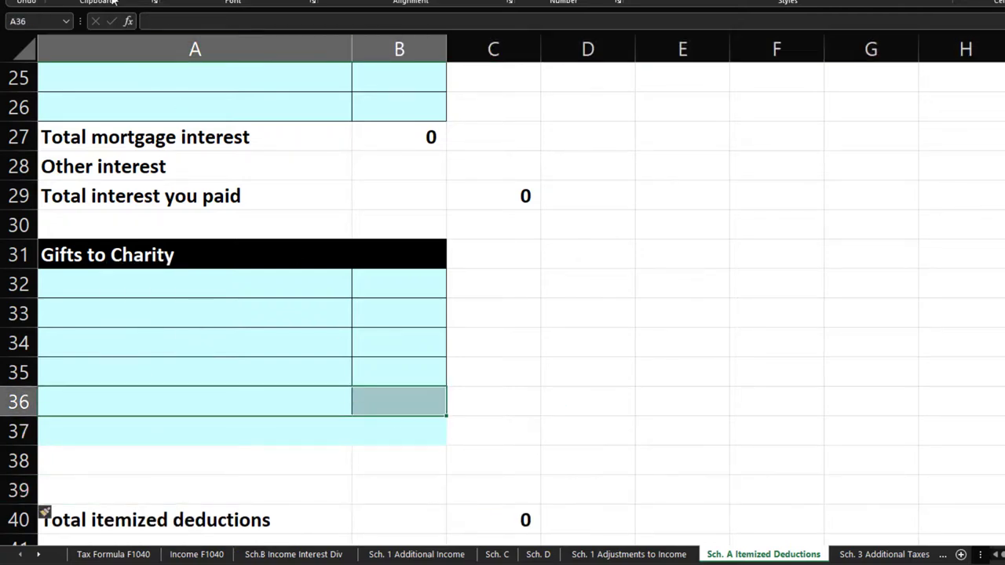
left_click(195, 462)
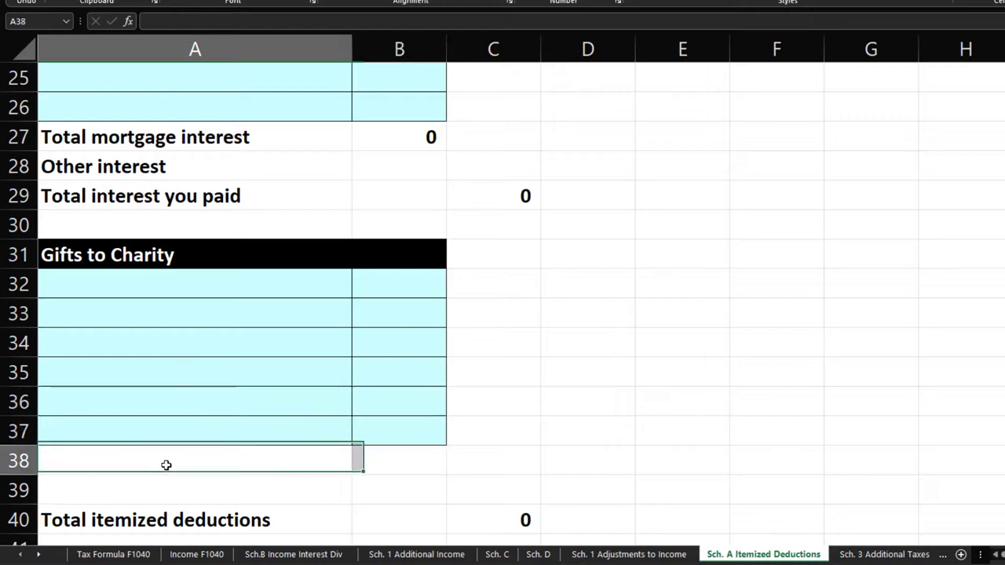
type("Total gifts to chari")
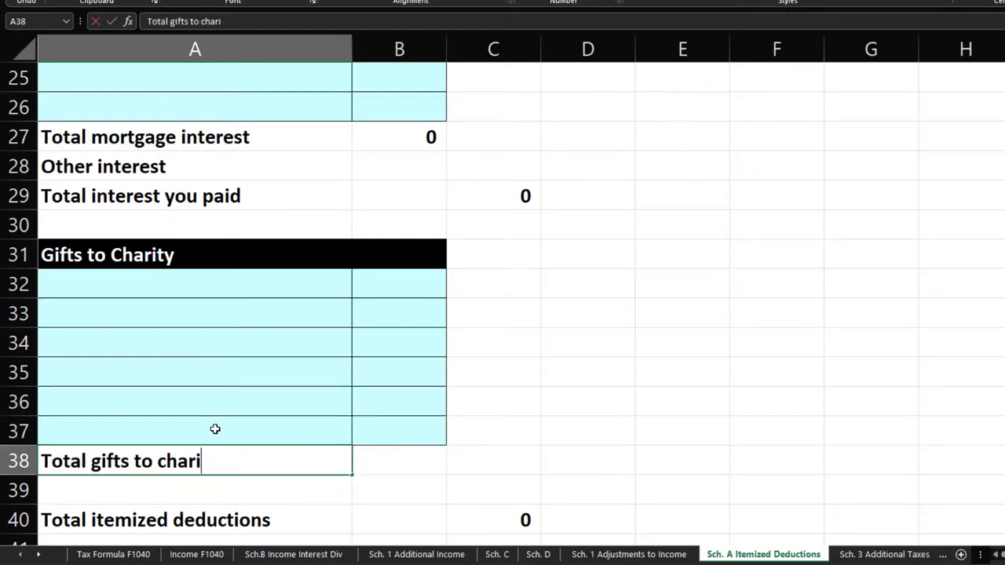
left_click(493, 461)
type("=sum(B34:B37")
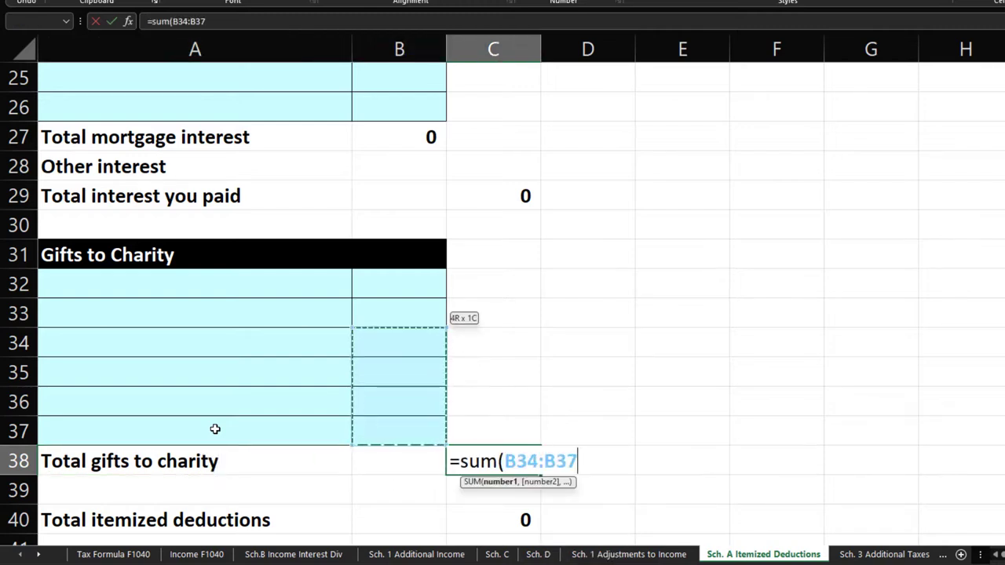
Confirm the charity SUM formula and record a 15,000 gift, bringing itemized deductions to 15,000.
key("Return")
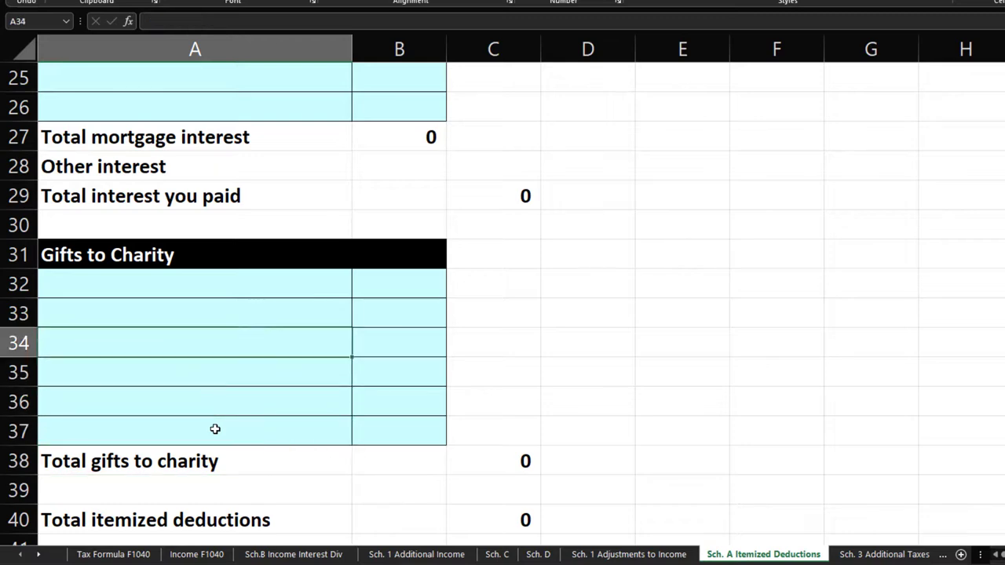
left_click(399, 282)
type("15,000")
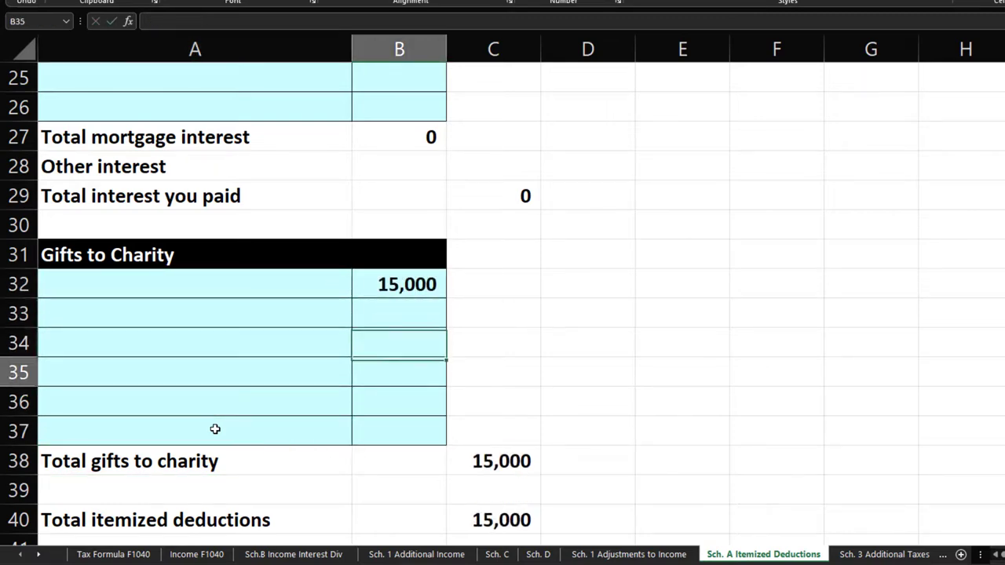
scroll("down", 3)
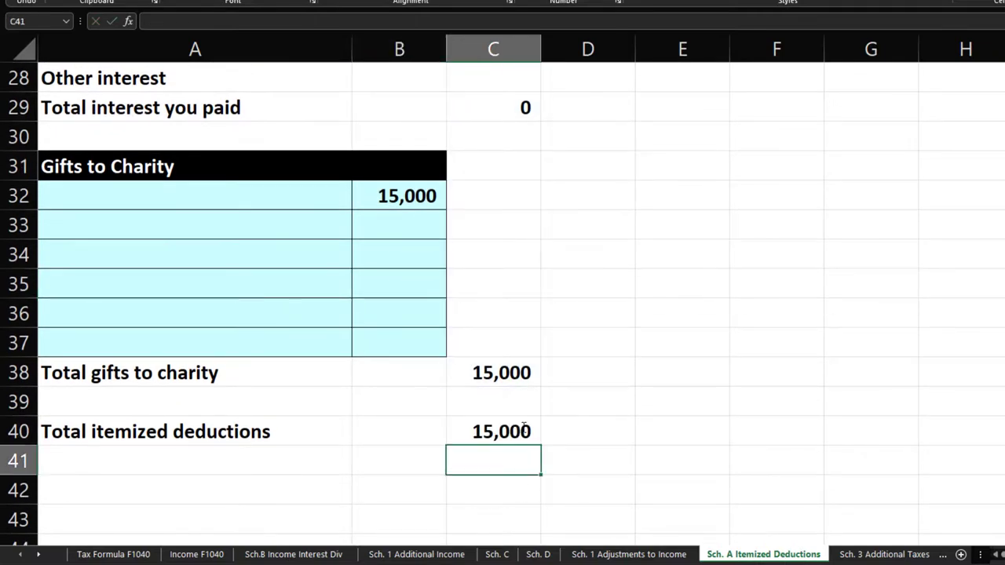
scroll("up", 3)
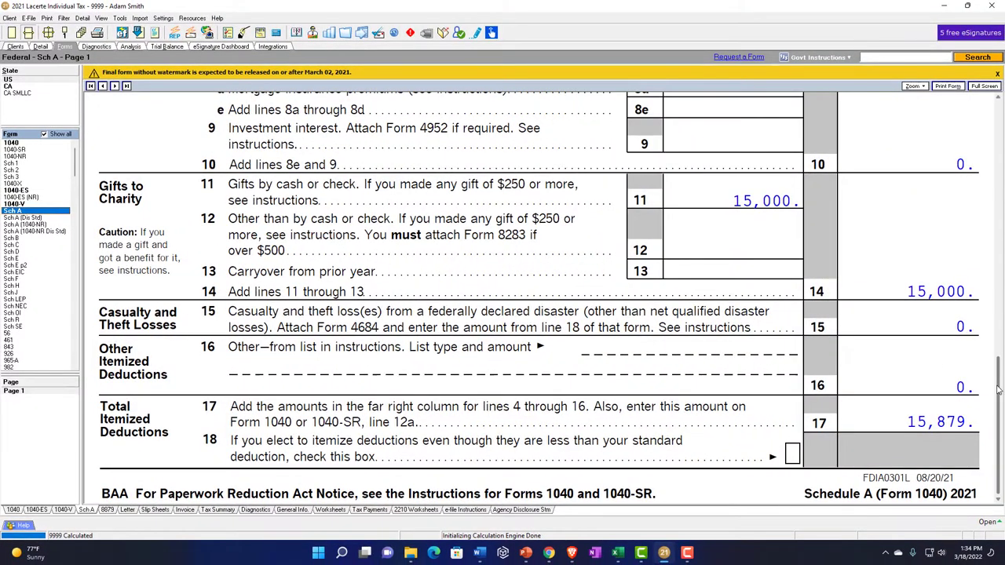
Tick the 879 state tax on Lacerte's Schedule A line 5a as reviewed.
scroll("up", 3)
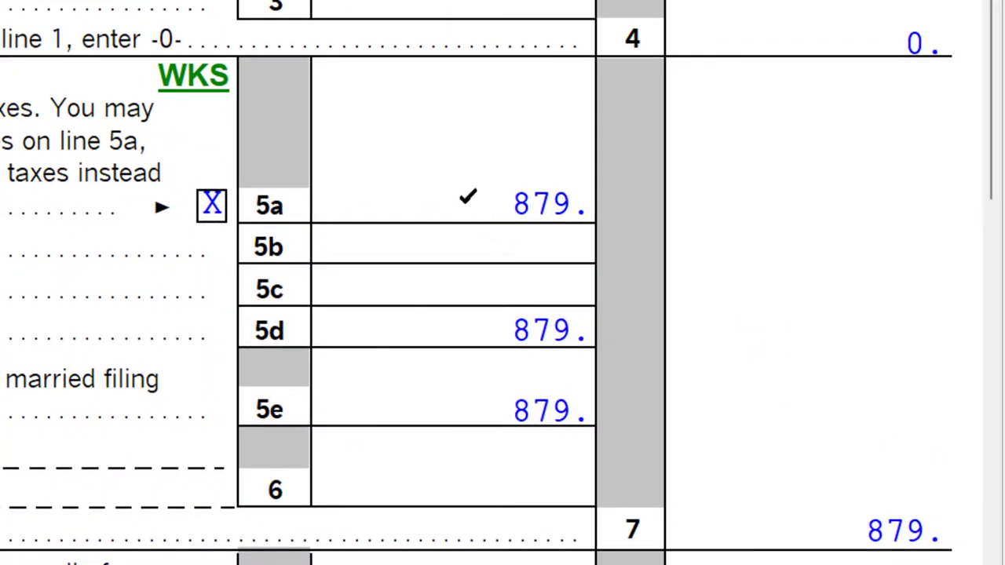
left_click(436, 502)
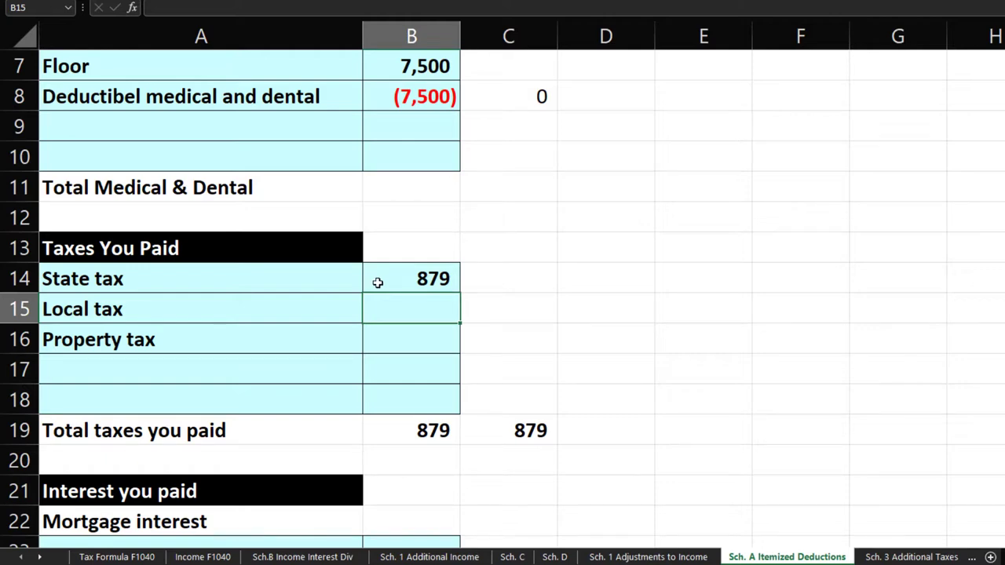
Show the Tax Formula F1040 sheet using 15,879 itemized deductions for 84,121 taxable income.
scroll("down", 3)
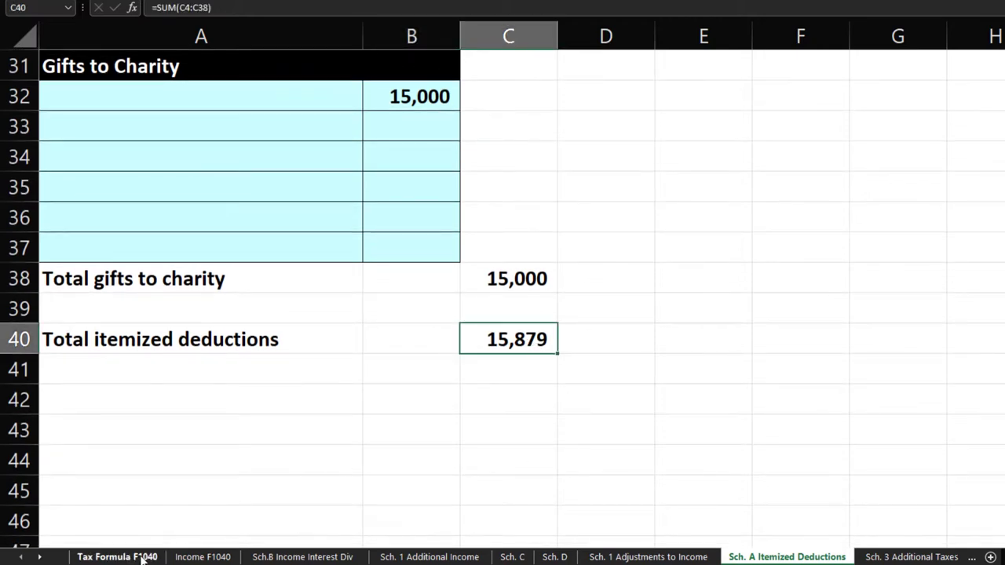
left_click(116, 556)
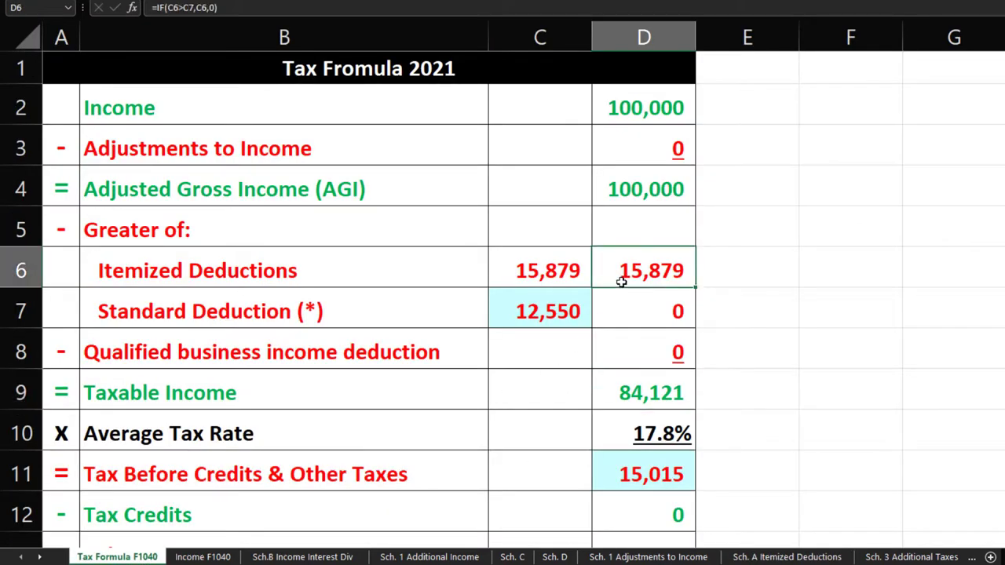
left_click(644, 393)
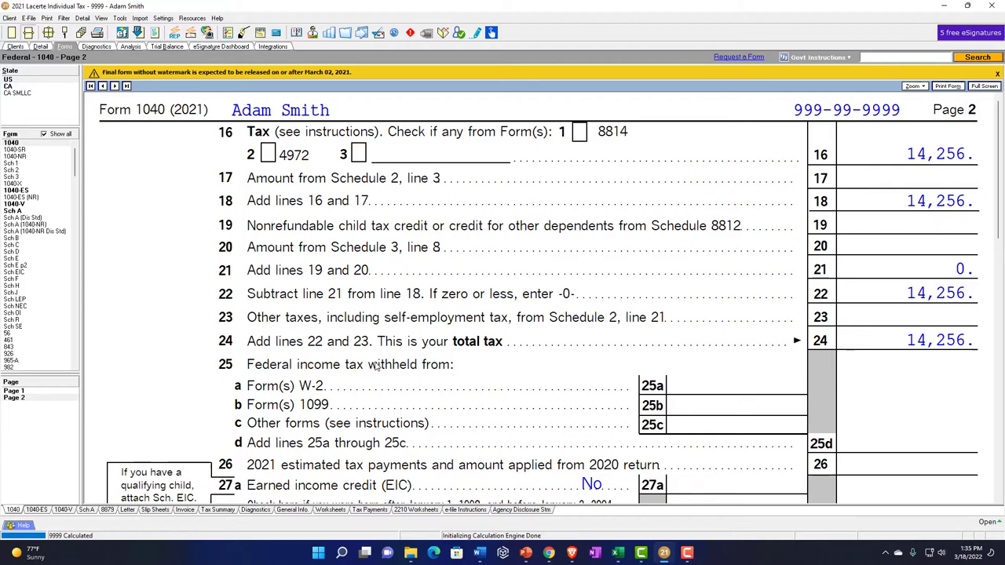
Review Schedule A's 879 state tax and 15,000 charitable gift lines in Lacerte.
left_click(12, 211)
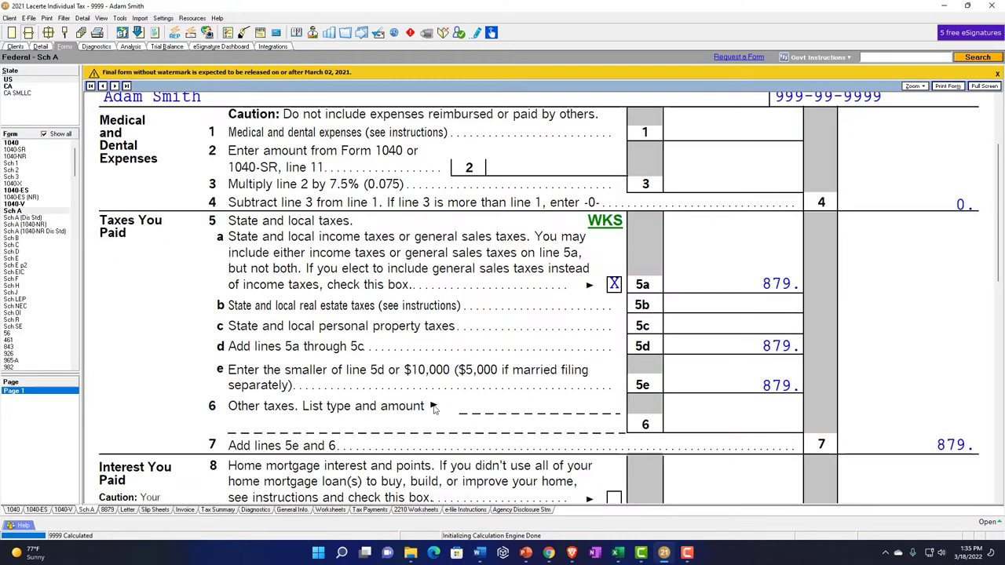
scroll("down", 3)
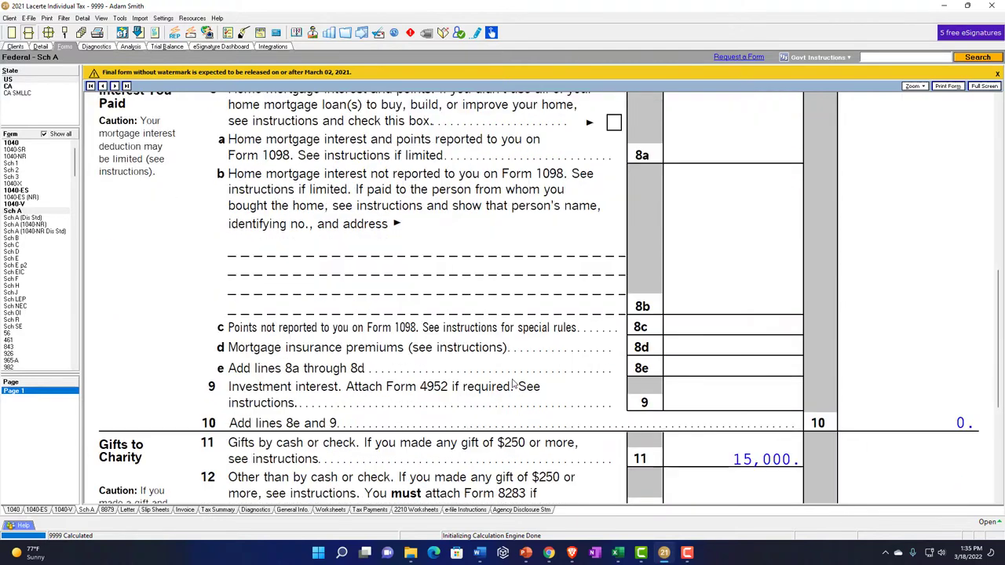
scroll("down", 3)
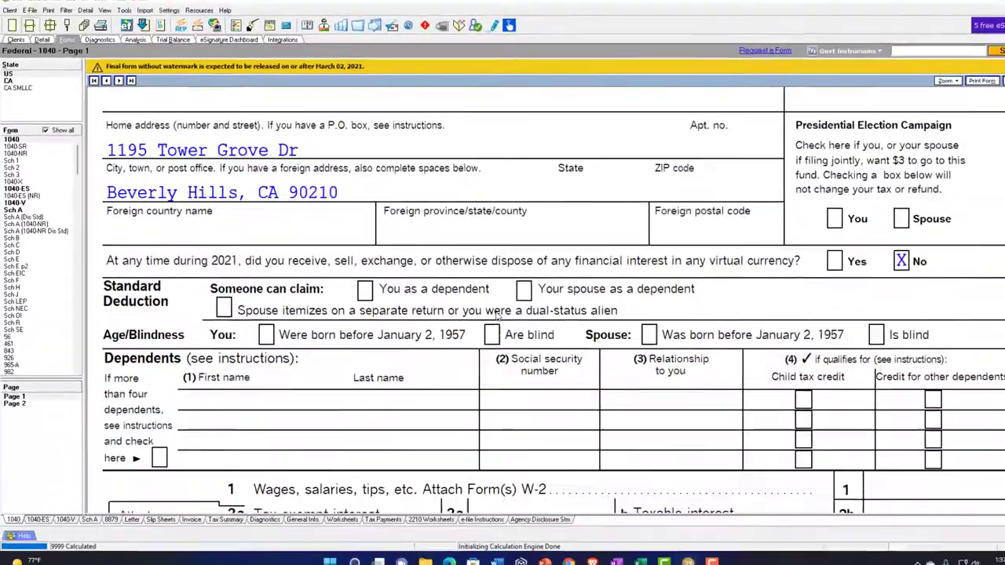
Scroll Form 1040 page 1 down to lines 9–12 showing 100,000 AGI and 15,879 itemized deductions.
scroll("down", 3)
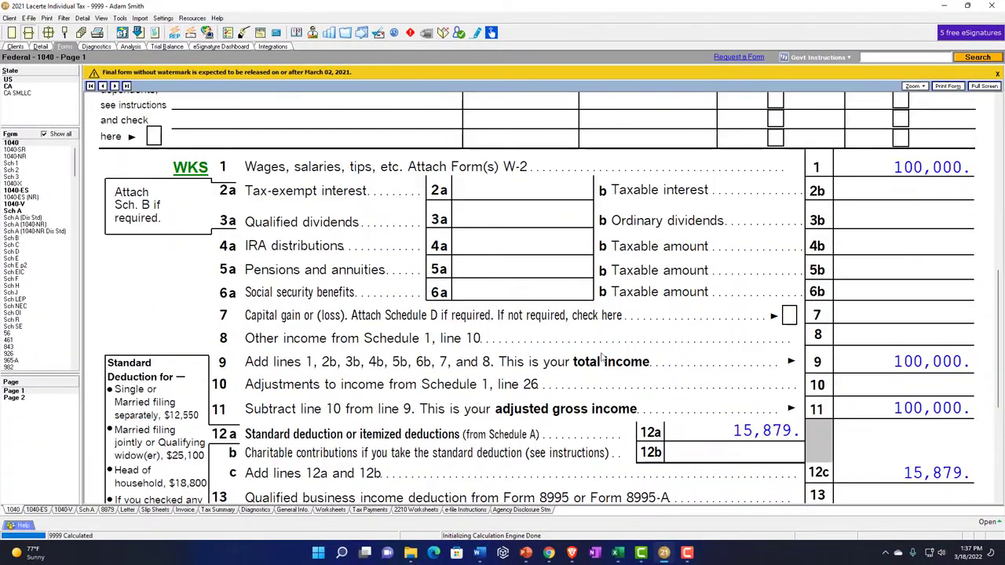
scroll("down", 3)
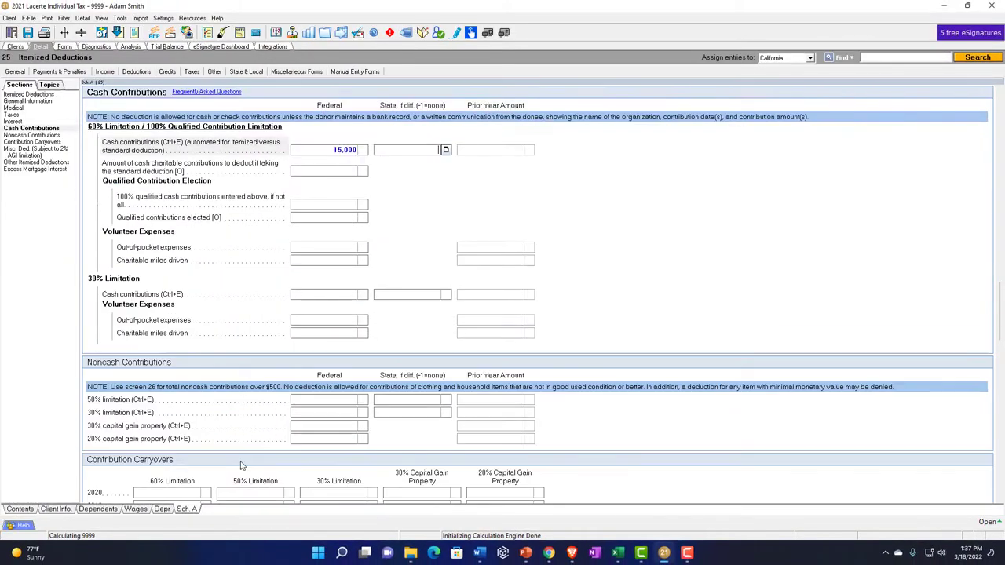
Enter 90,000 of cash gifts under the 60% limit, review Schedule A, and return to the input screen.
scroll("down", 3)
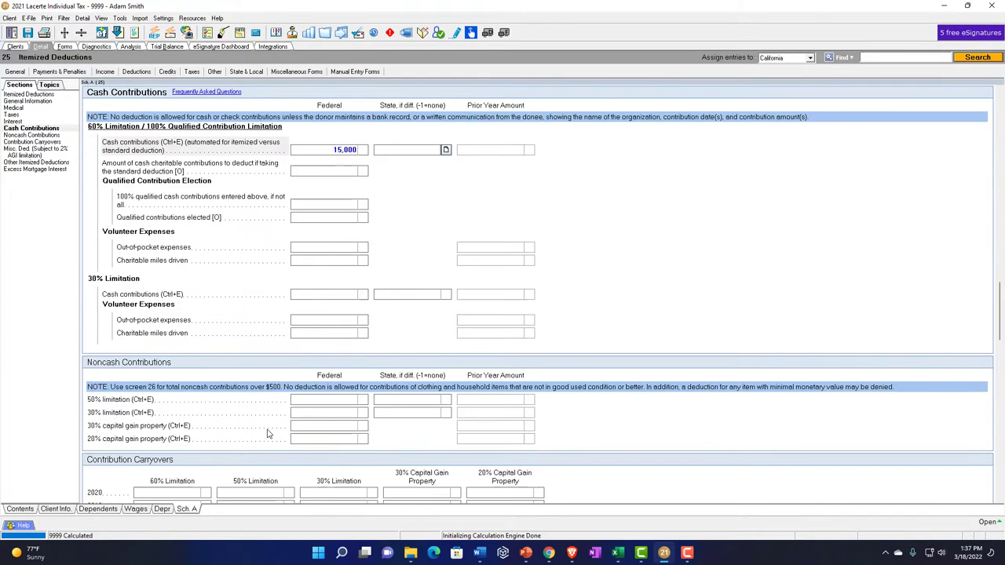
scroll("down", 3)
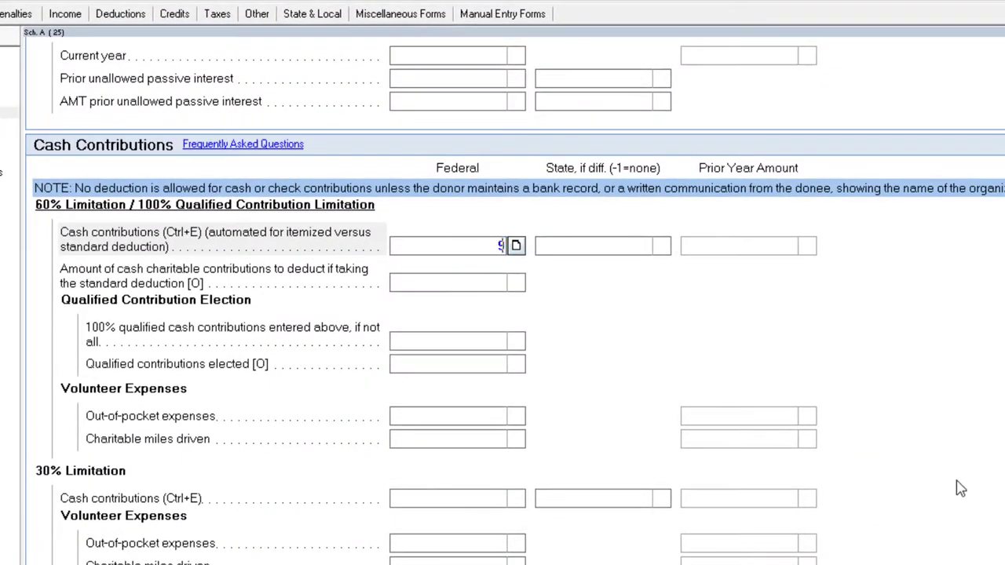
type("90,000.")
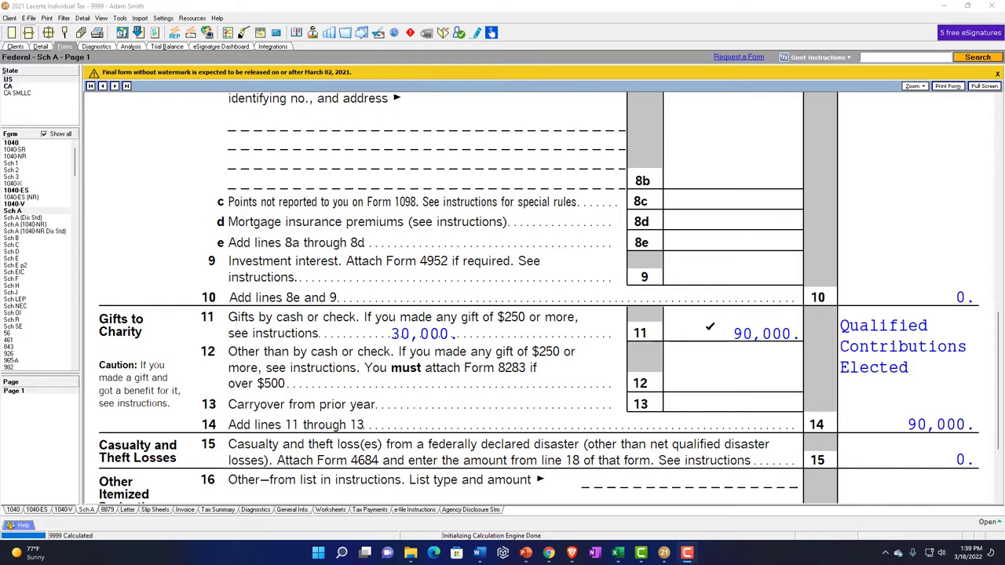
left_click(41, 48)
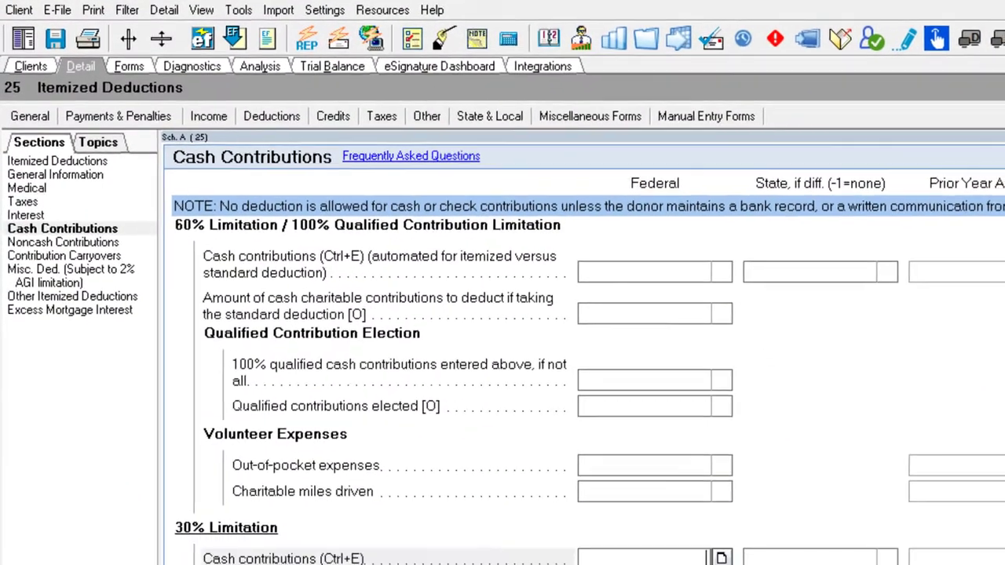
Enter 30,000 of cash contributions under the 30% limitation field instead.
scroll("down", 3)
type("9")
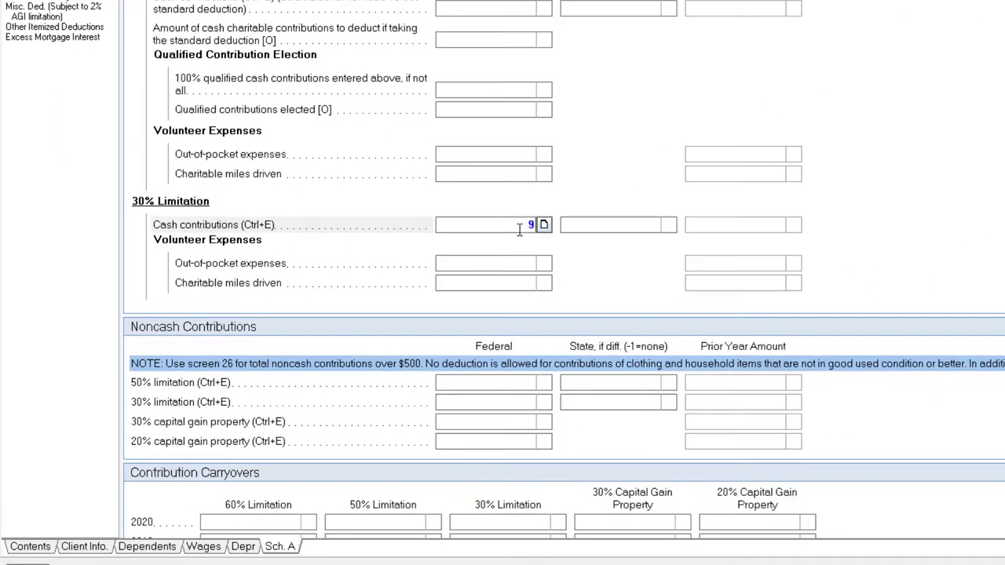
type("0000")
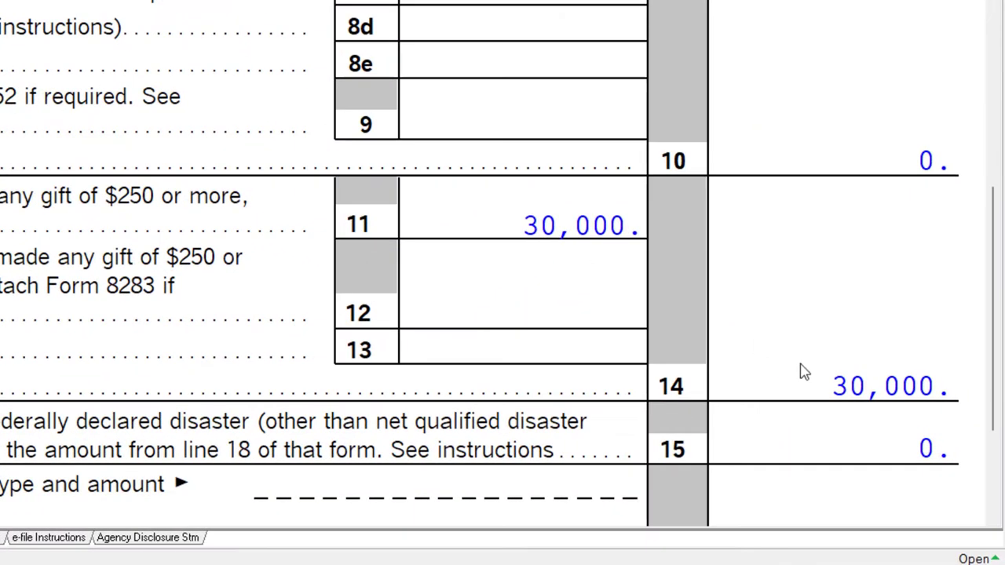
Tick Schedule A line 14 gifts of 30,000 and line 17 total of 30,879 as reviewed.
left_click(799, 377)
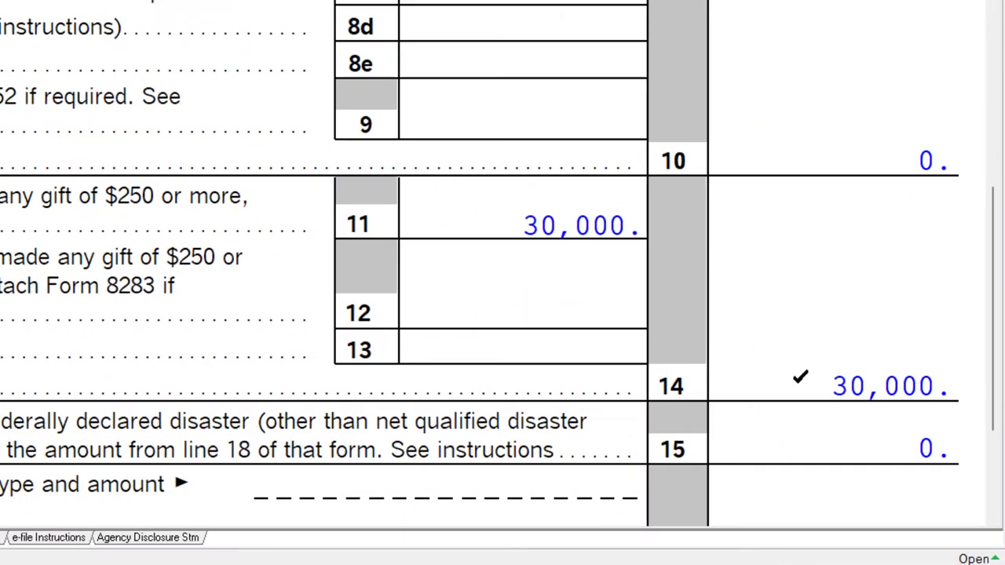
scroll("down", 3)
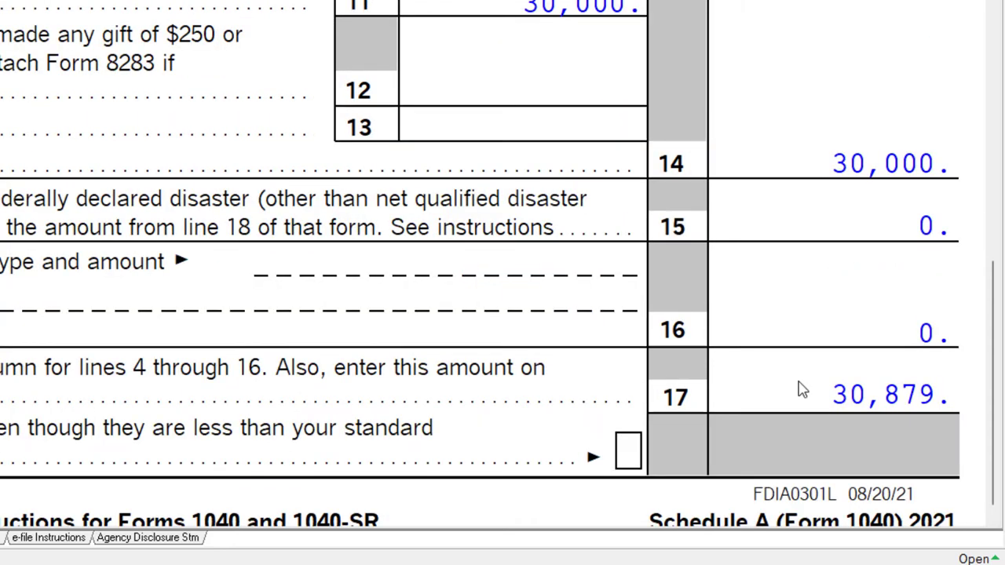
mouse_move(801, 384)
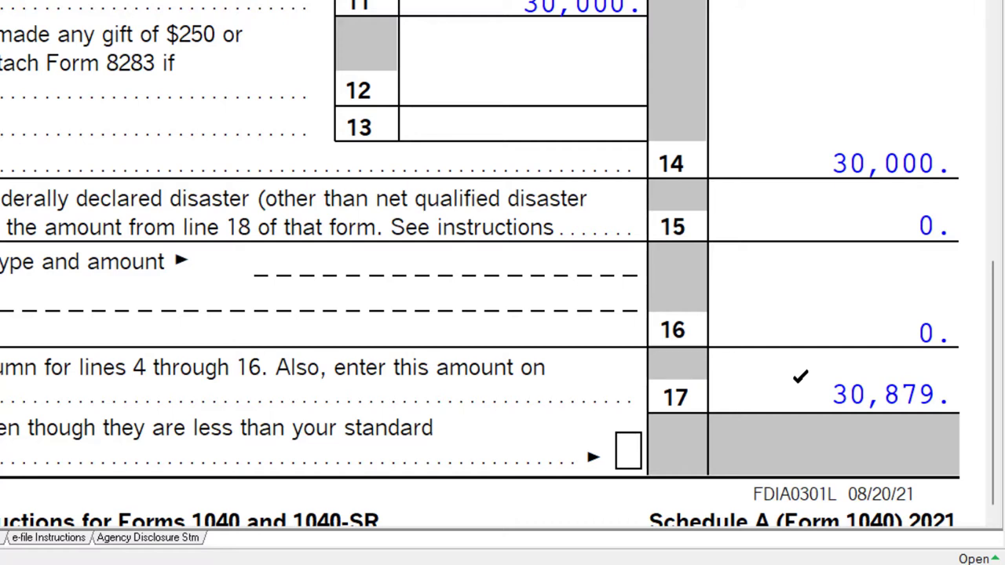
scroll("up", 3)
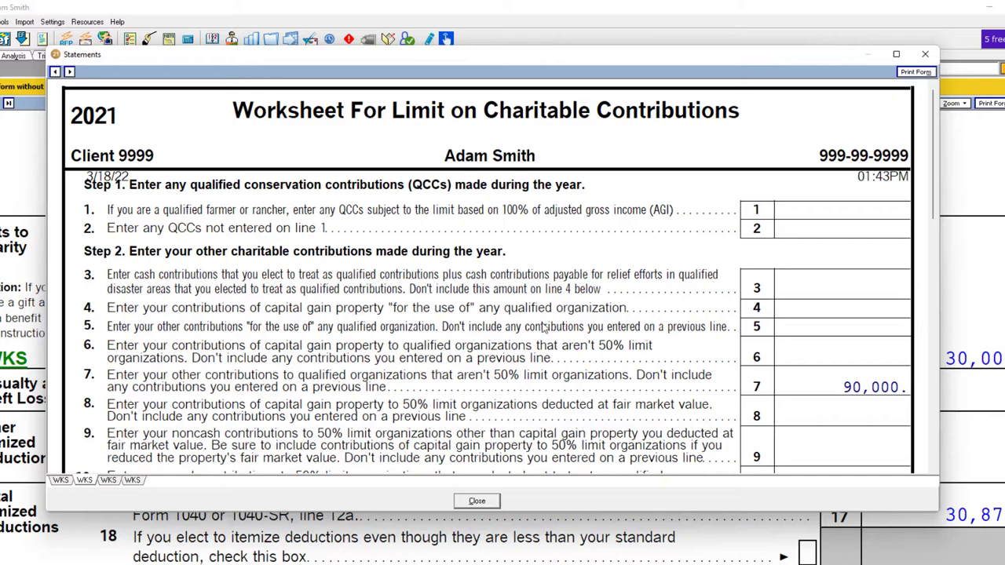
scroll("down", 3)
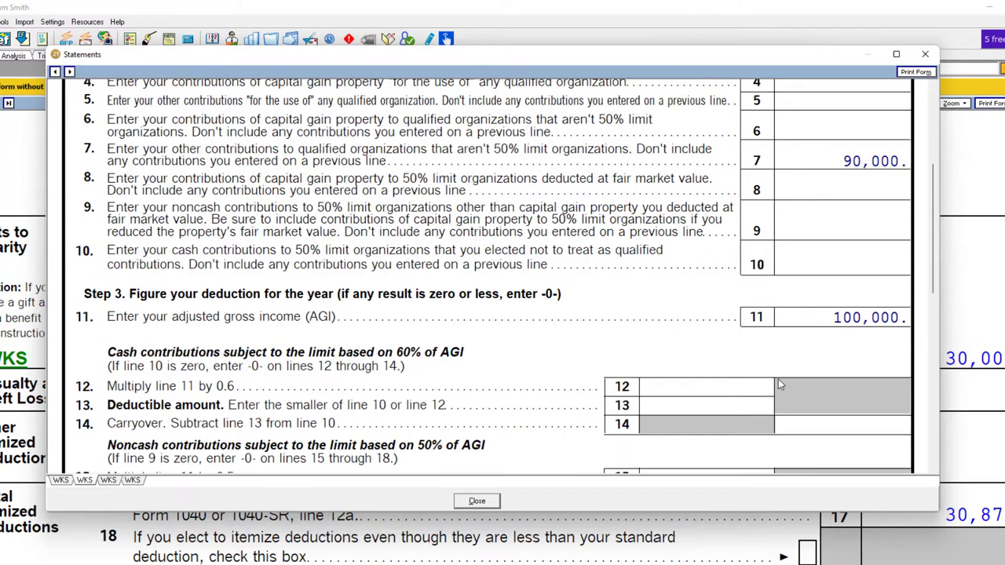
scroll("down", 3)
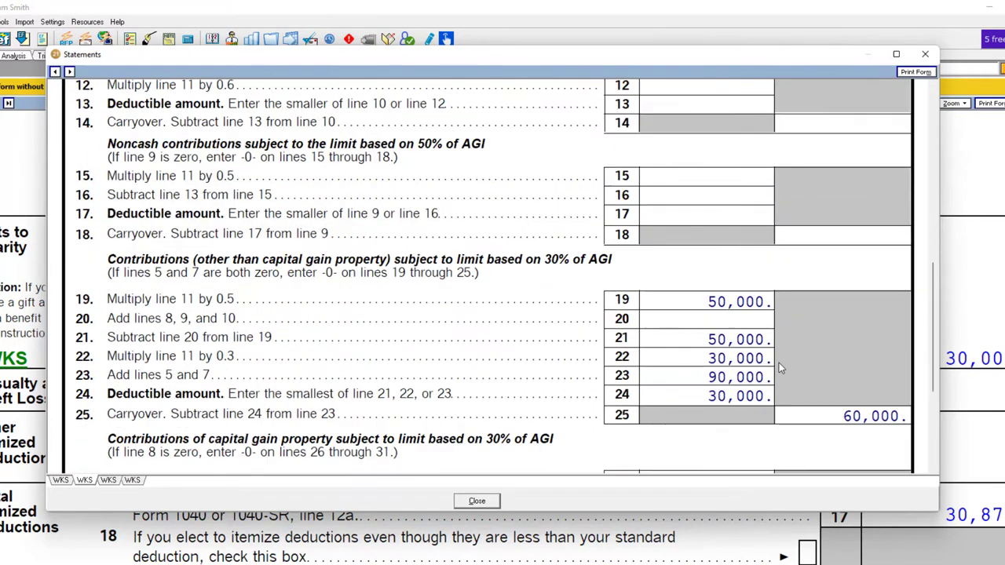
scroll("down", 3)
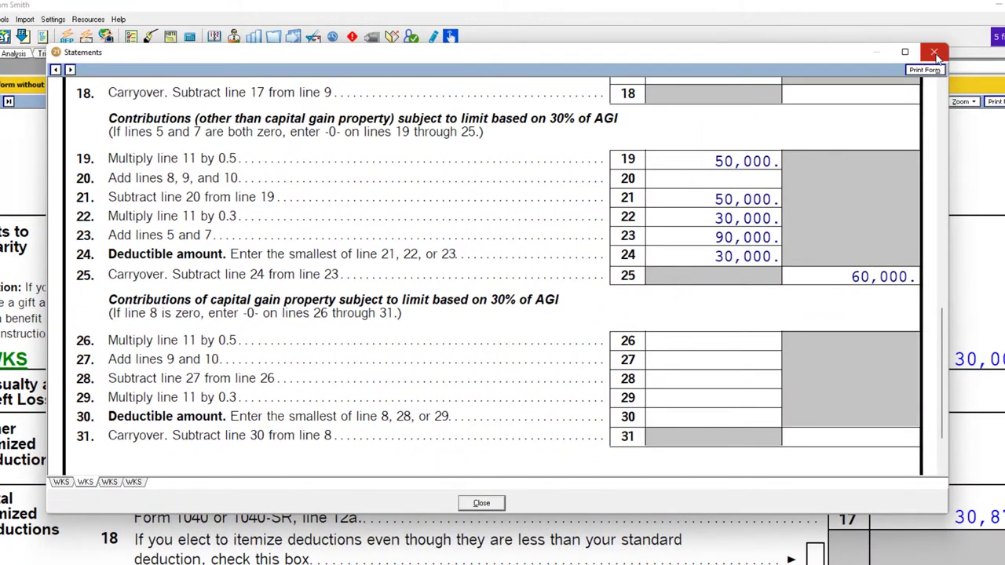
mouse_move(934, 53)
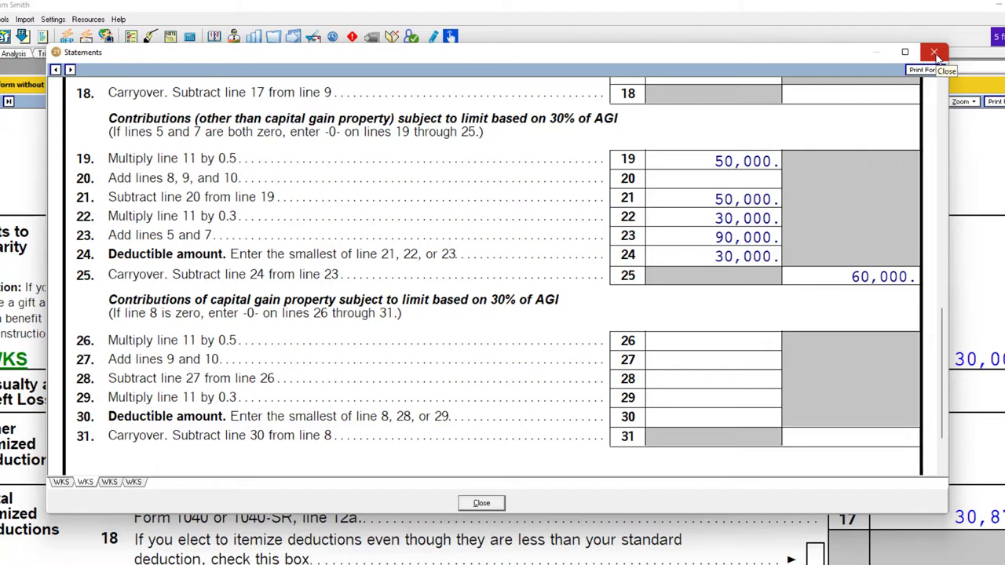
left_click(934, 52)
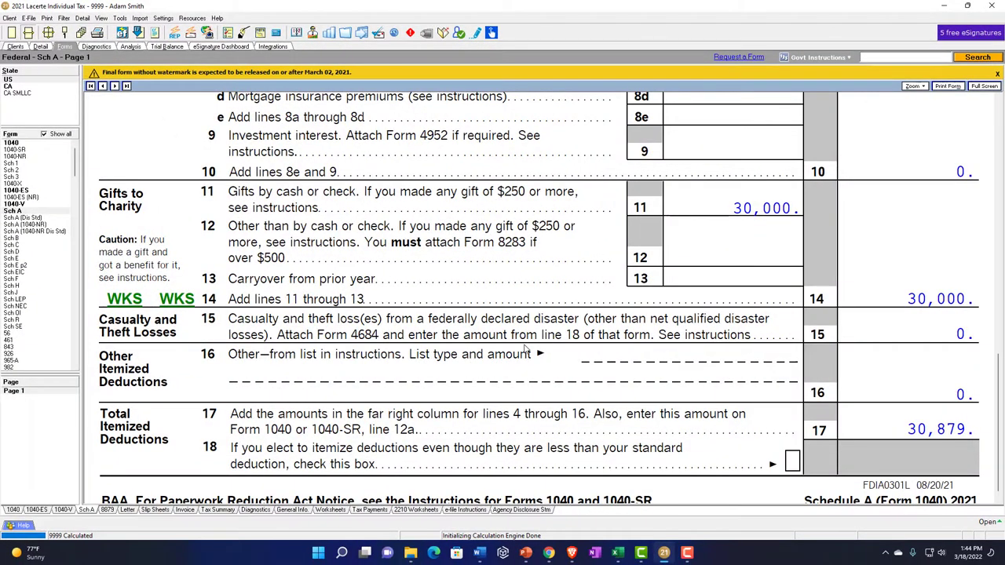